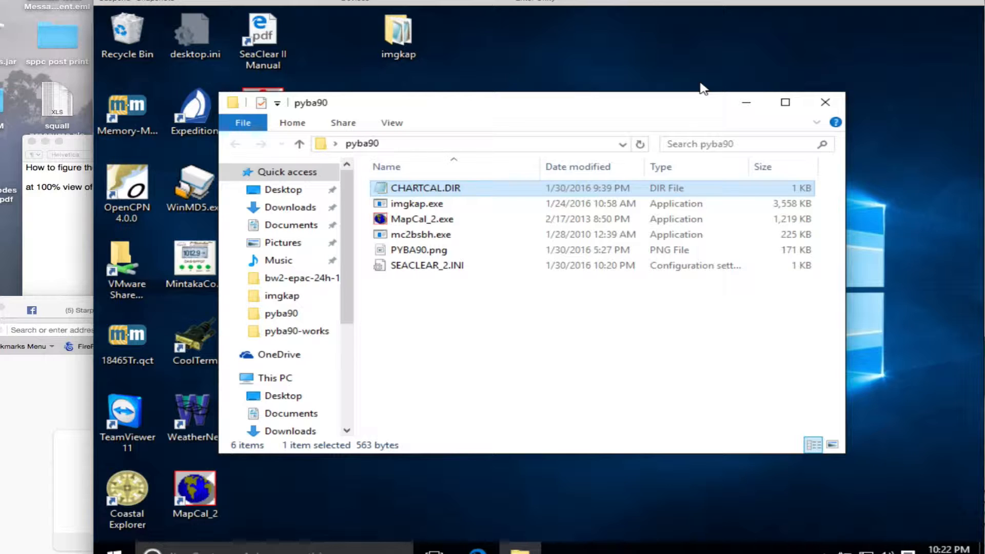
mouse_move(690, 93)
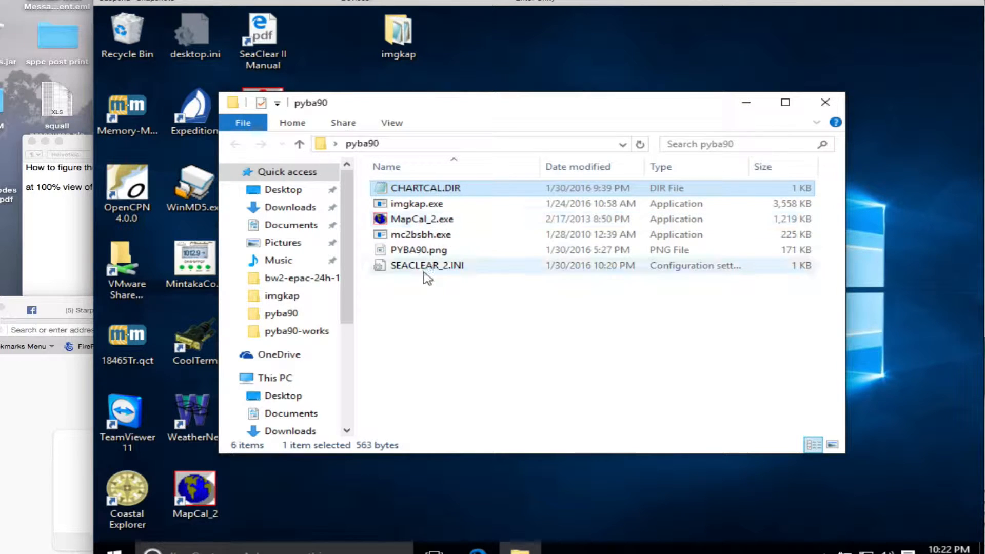
mouse_move(418, 249)
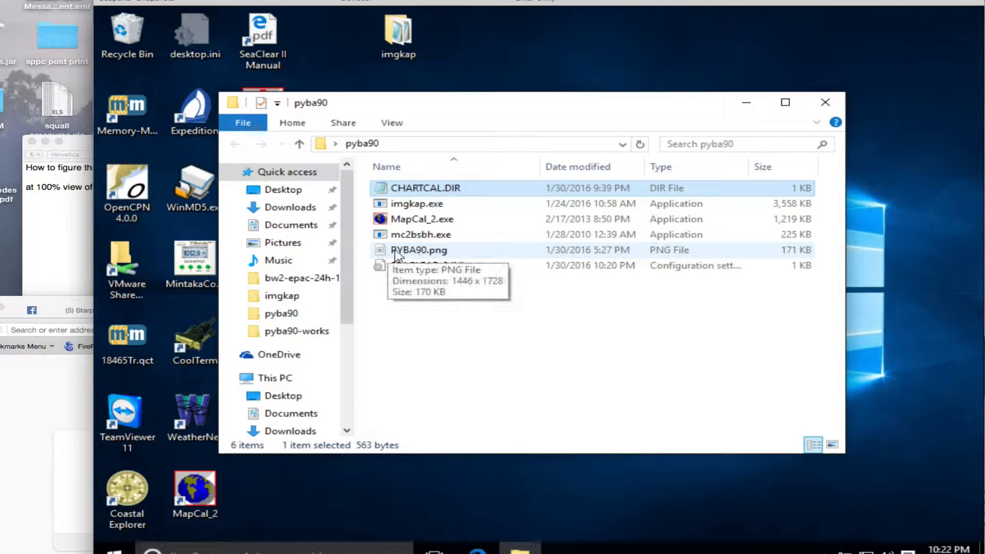
mouse_move(408, 254)
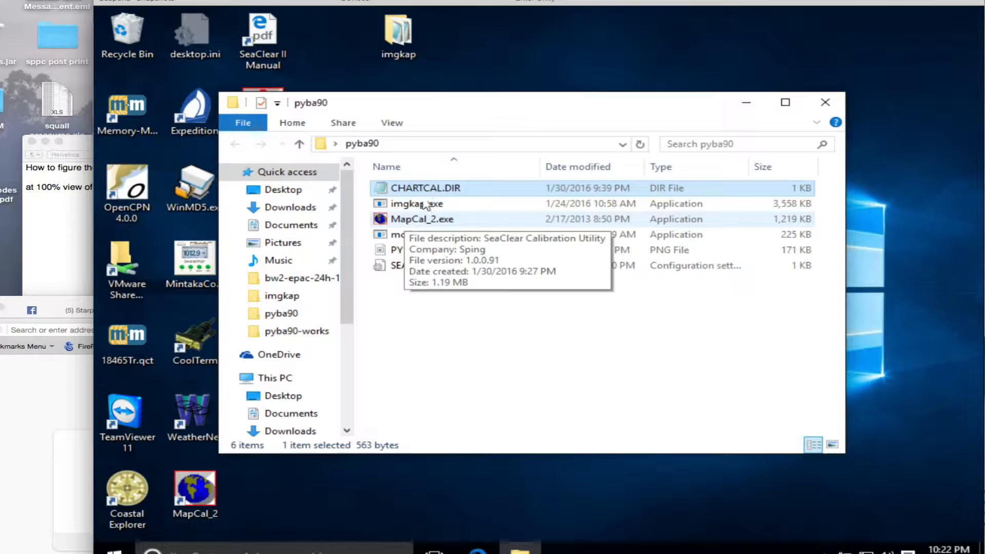
- Open the CHARTCAL.DIR calibration file to read it, then close it again
double_click(426, 188)
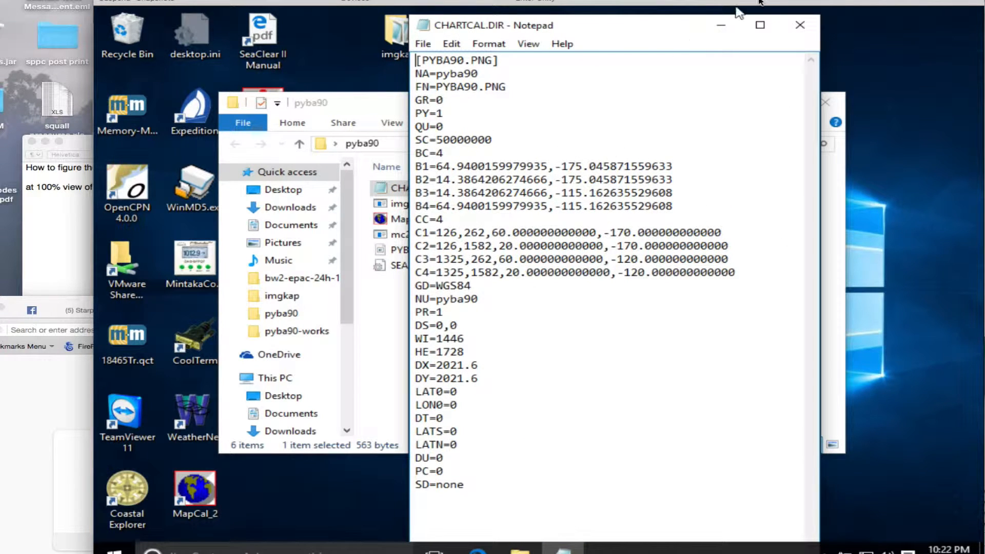
left_click(799, 25)
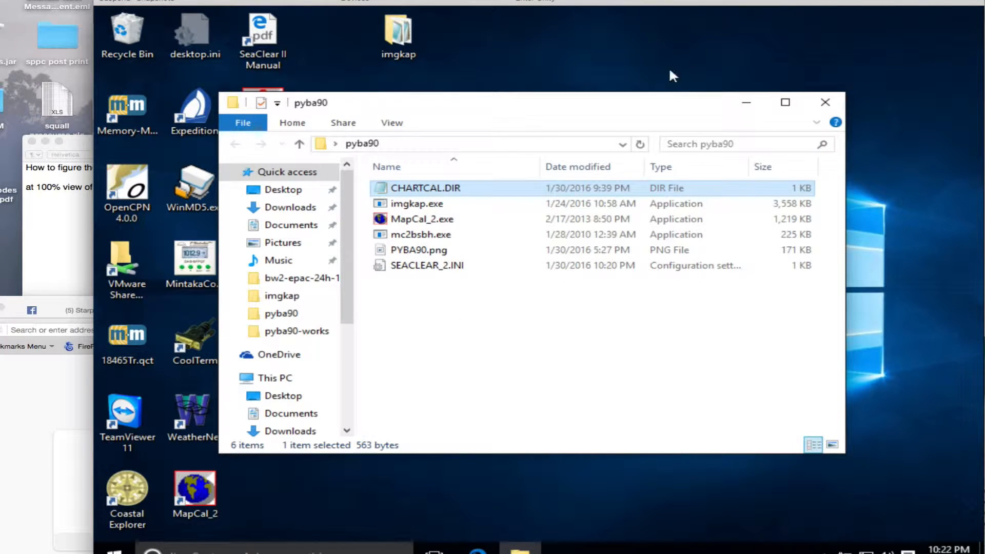
mouse_move(481, 355)
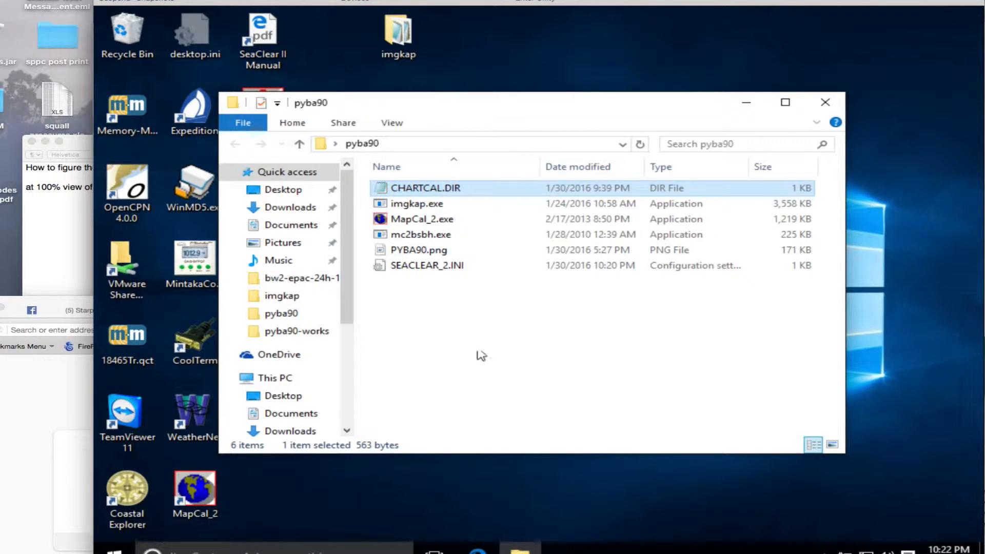
mouse_move(480, 349)
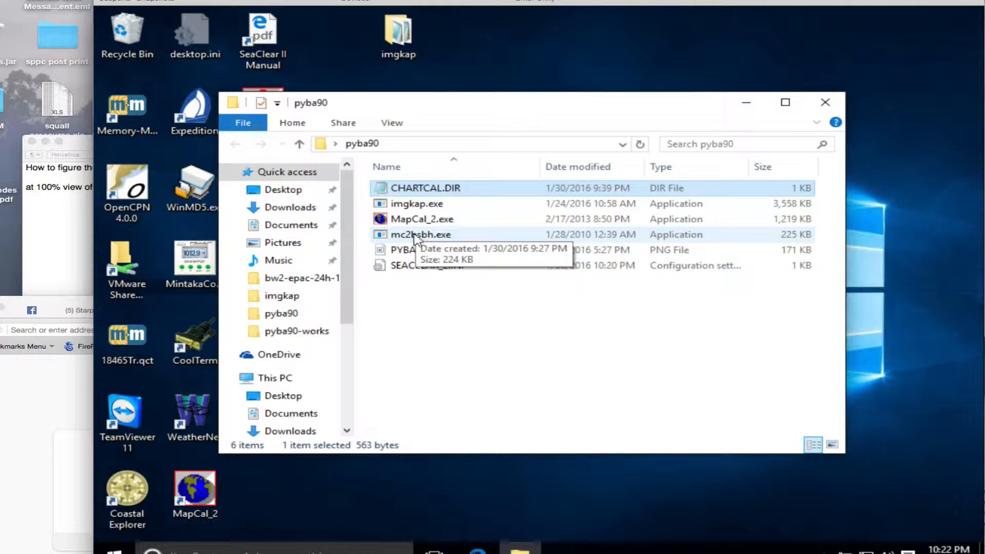
mouse_move(444, 316)
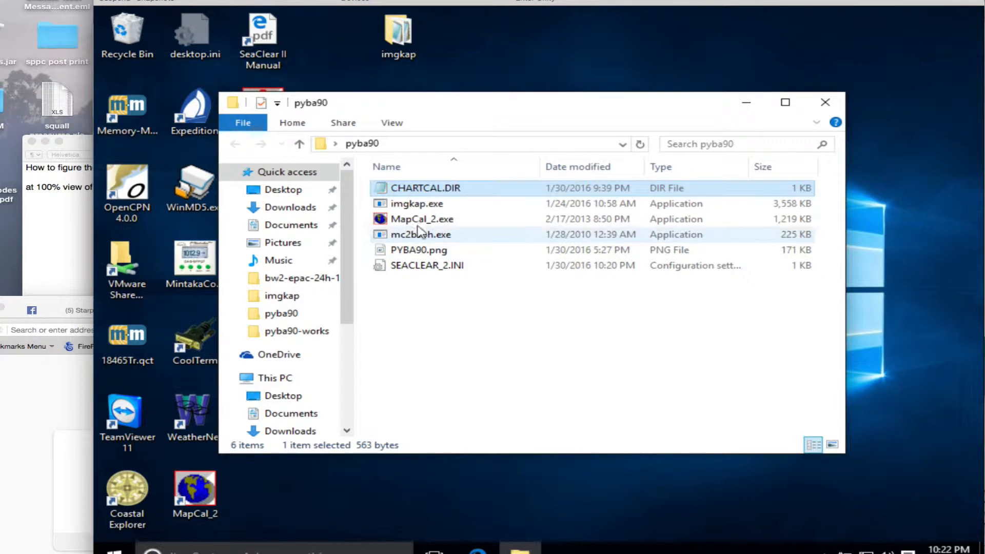
mouse_move(419, 250)
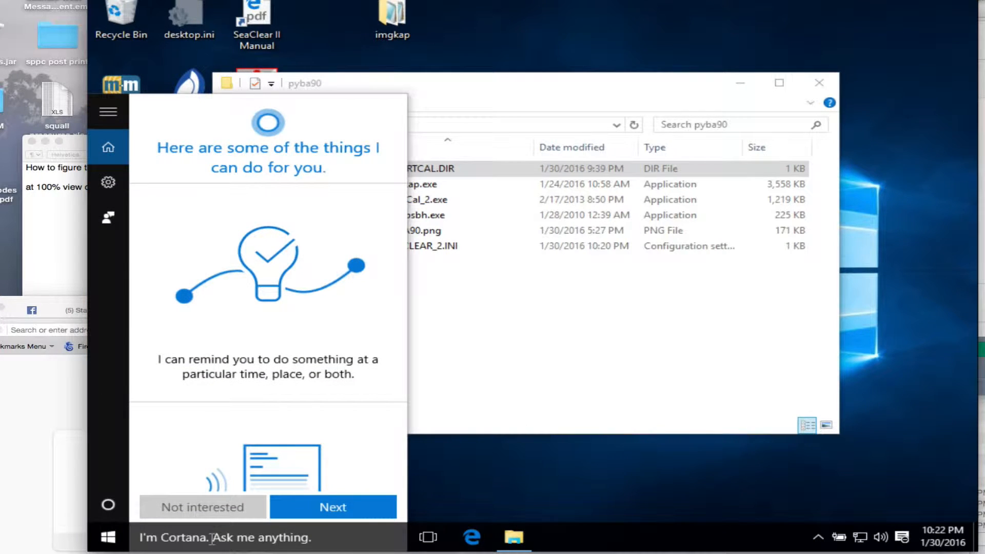
- Launch Command Prompt from the Windows search for 'cmd'
type("cm")
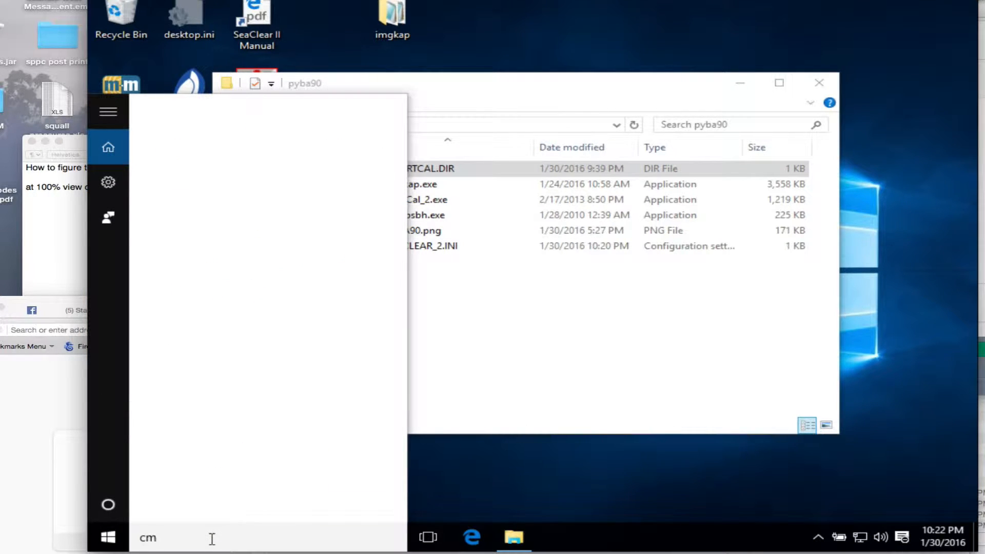
type("d")
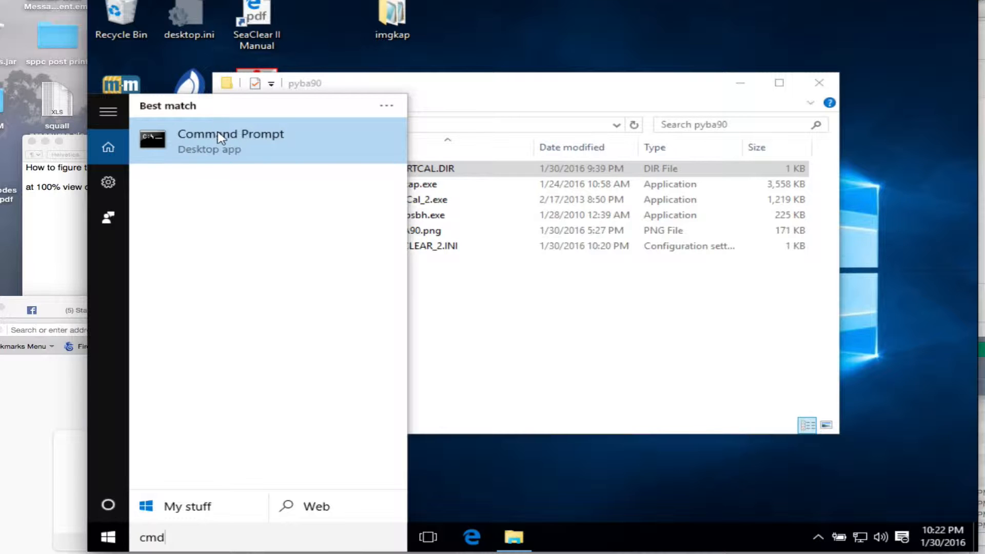
left_click(231, 141)
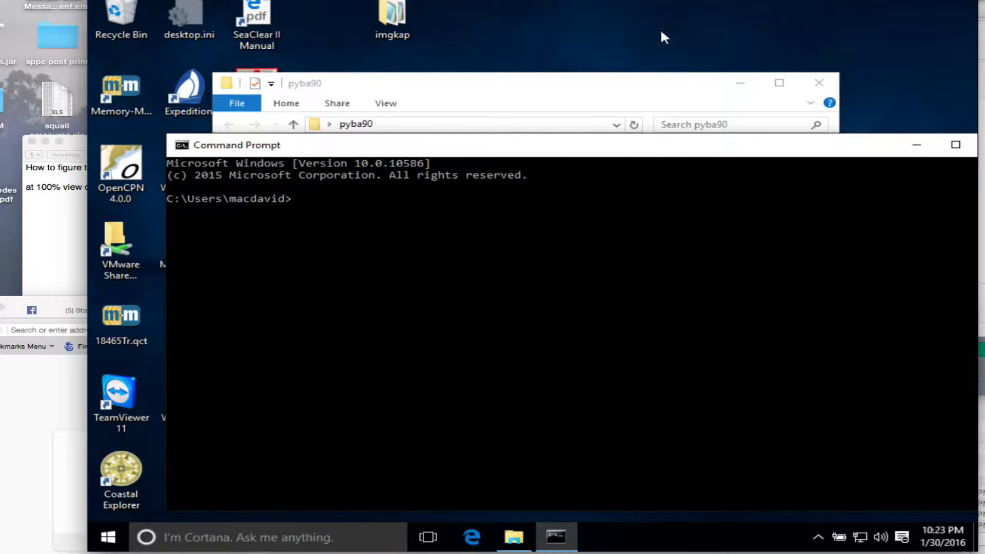
- Change into Desktop\pyba90 and list its six files with dir
type("c")
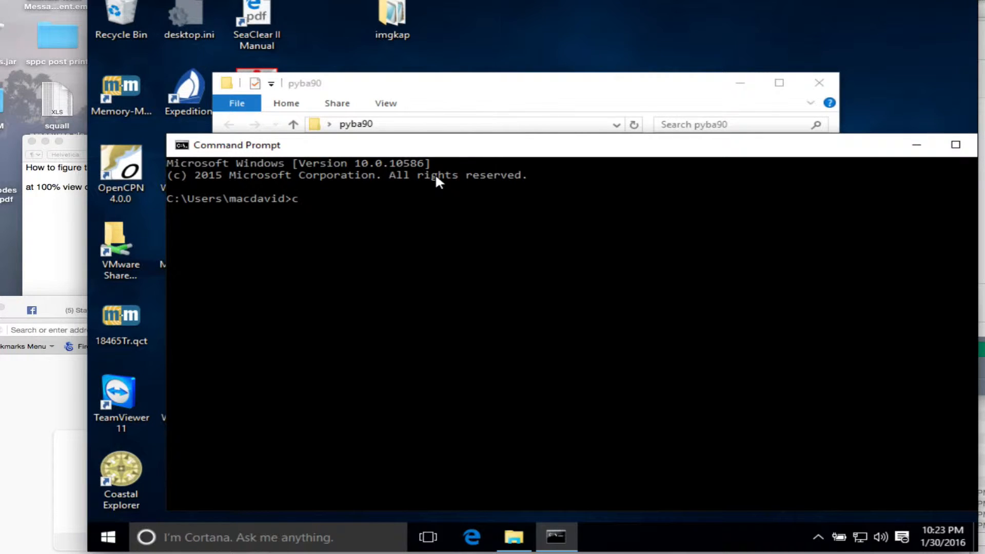
type("d desktop")
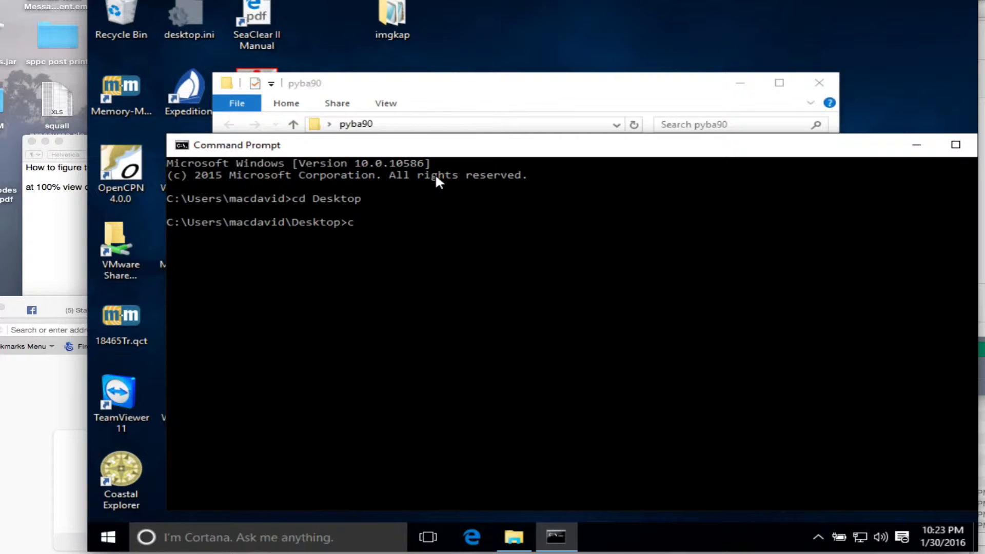
type("d p")
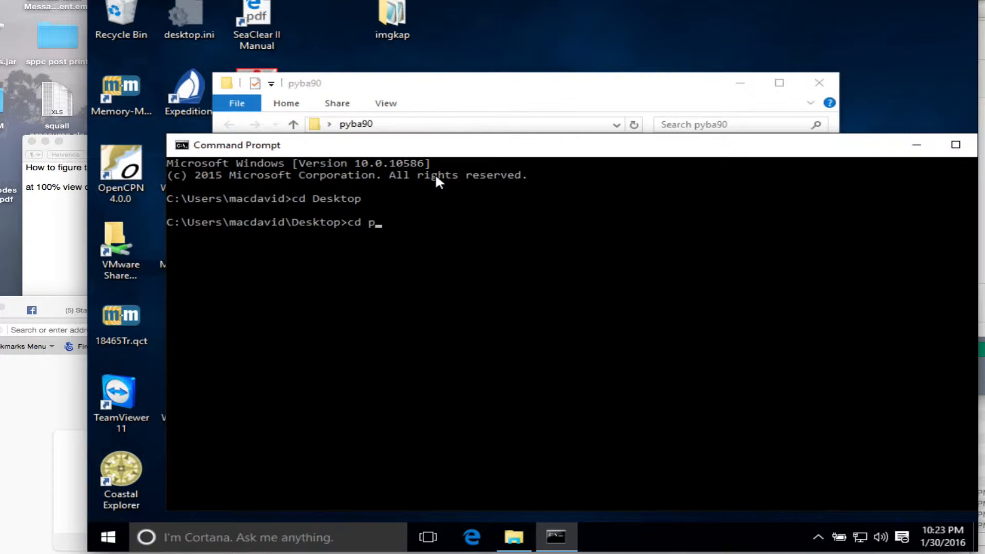
type("yba90")
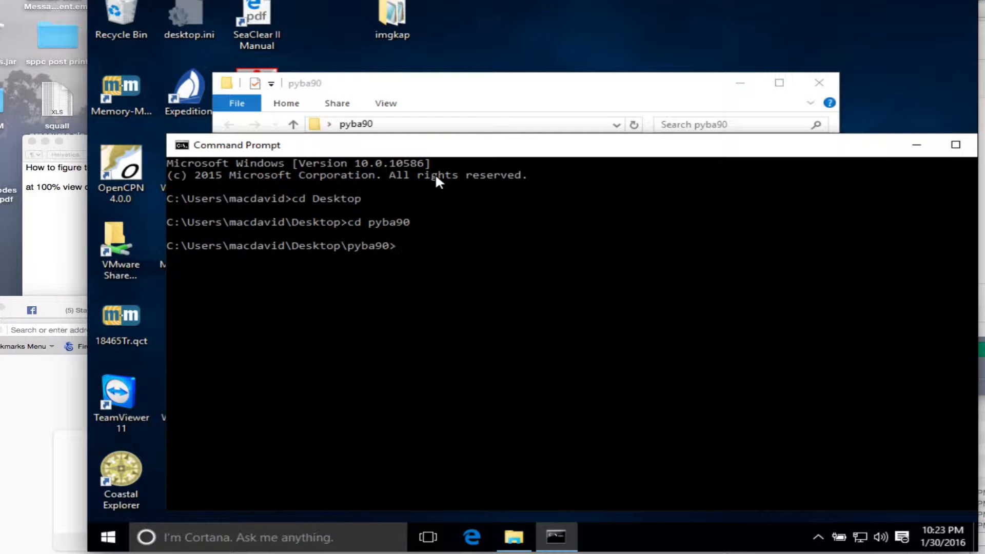
type("dir")
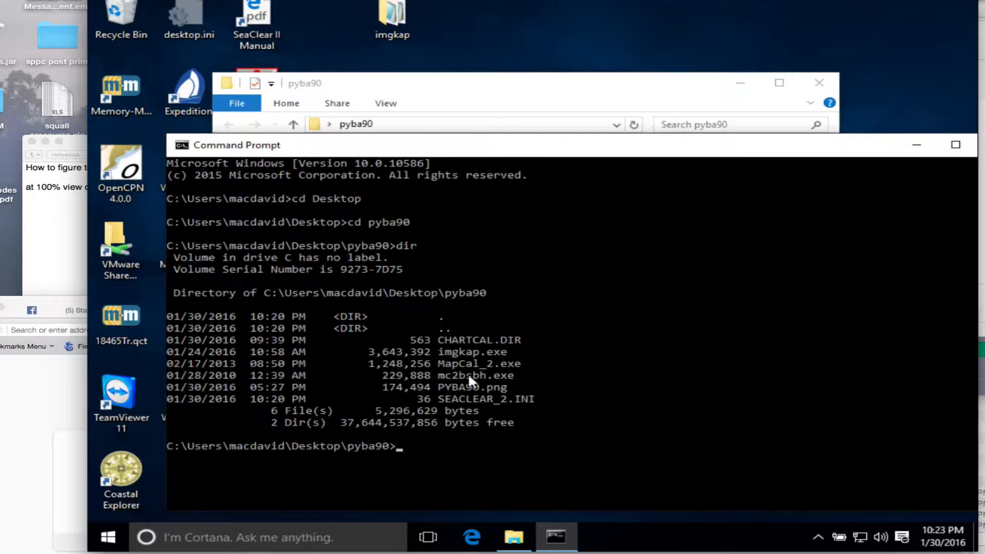
- Run mc2bsbh with no arguments to print its usage help
type("m")
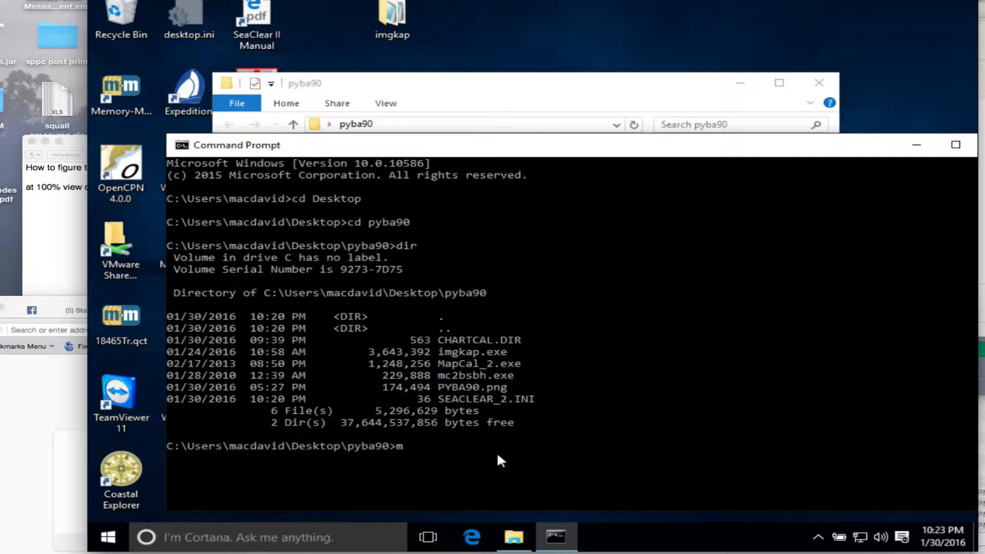
type("c")
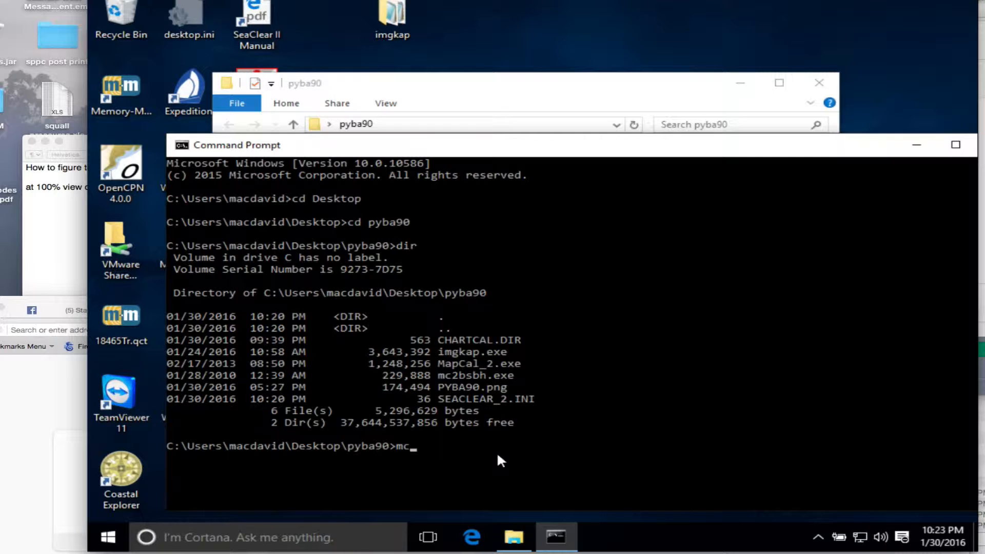
type("2")
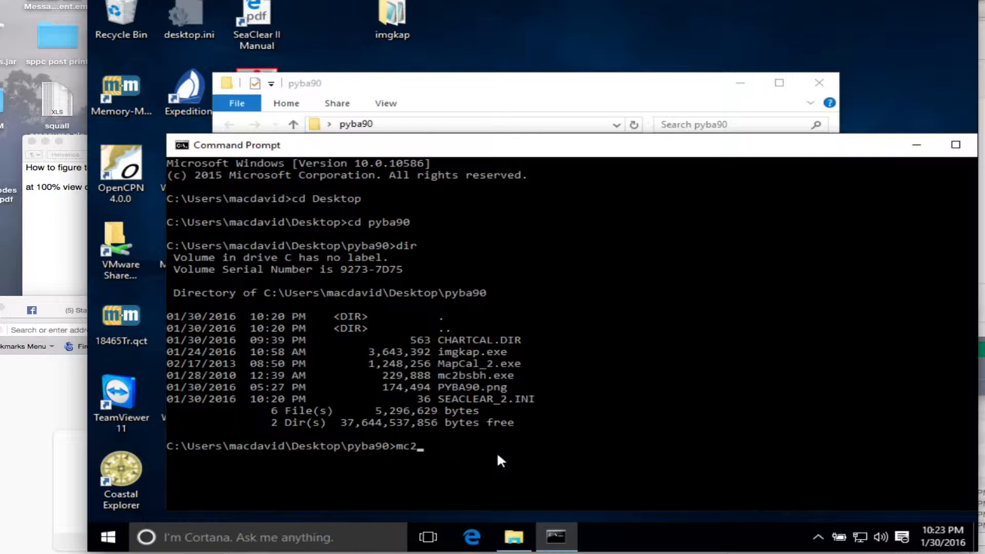
type("bs")
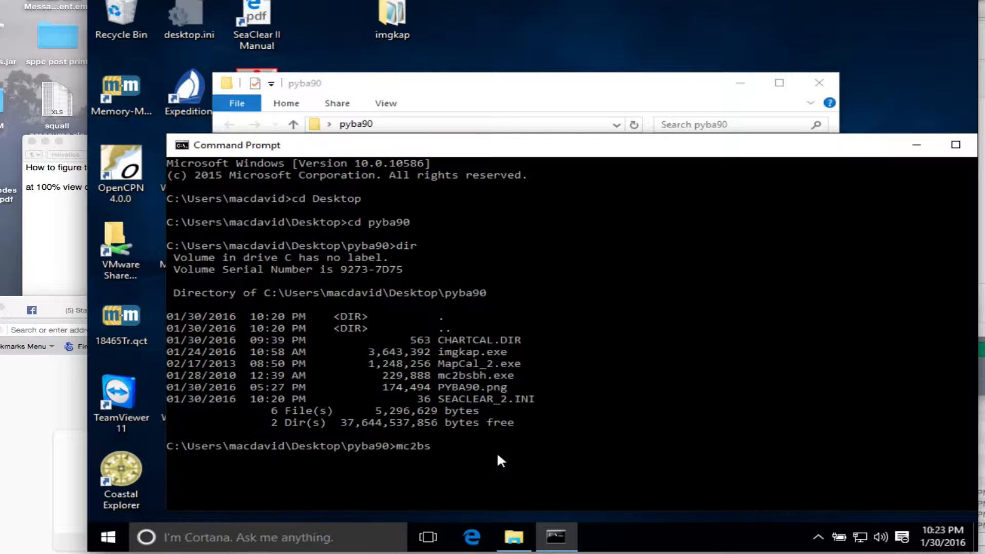
type("bh")
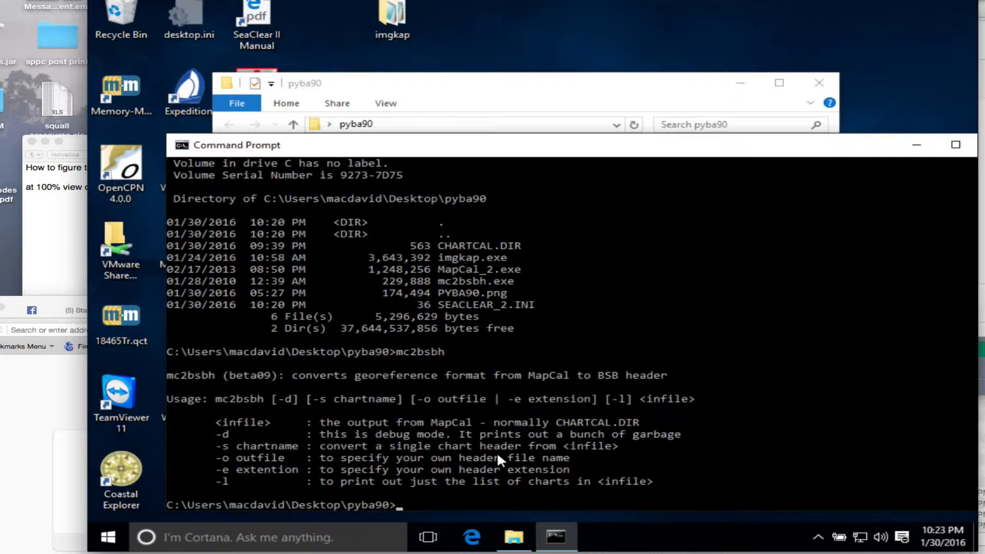
mouse_move(421, 402)
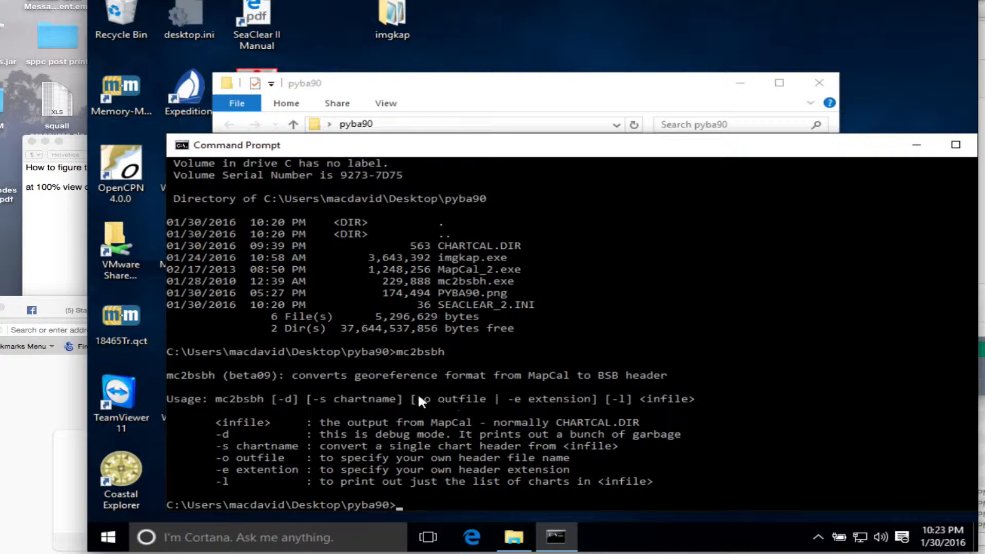
mouse_move(492, 499)
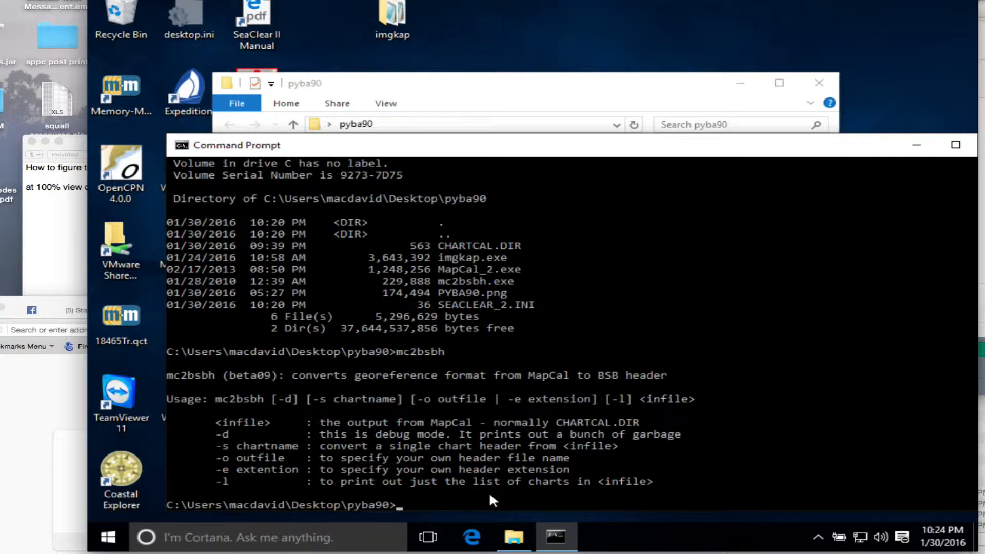
mouse_move(518, 262)
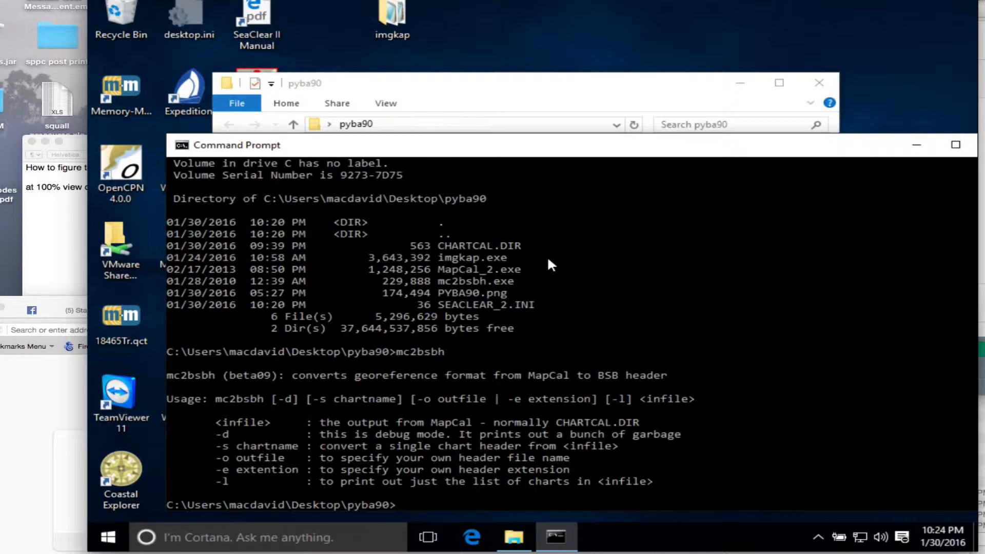
- Run mc2bsbh on CHARTCAL.DIR to create the PYBA90.hdr header file
type("mc2bsbh")
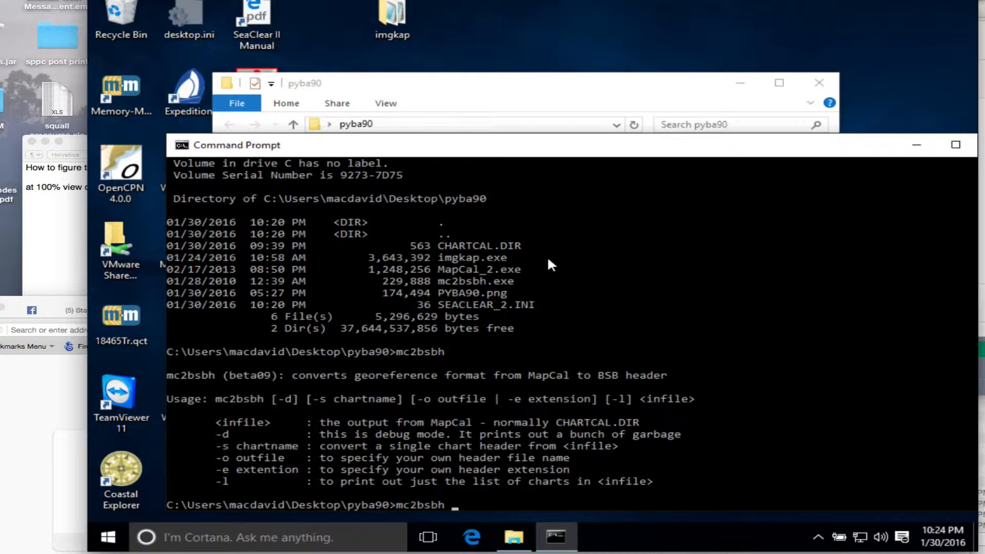
type("CHARTCAL.DIR")
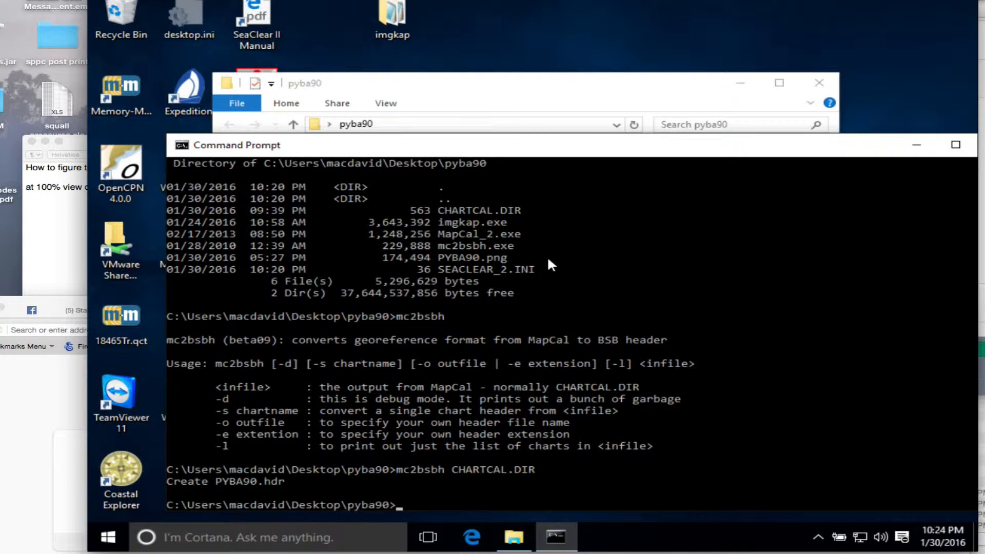
mouse_move(237, 486)
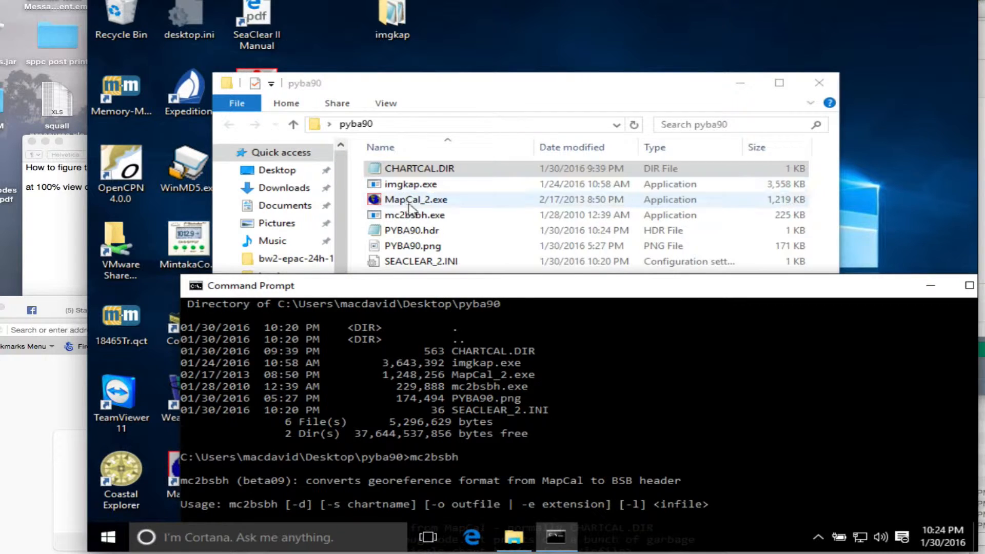
- Rename PYBA90.hdr to PYBA90_hdr.kap and accept the extension-change warning
left_click(413, 231)
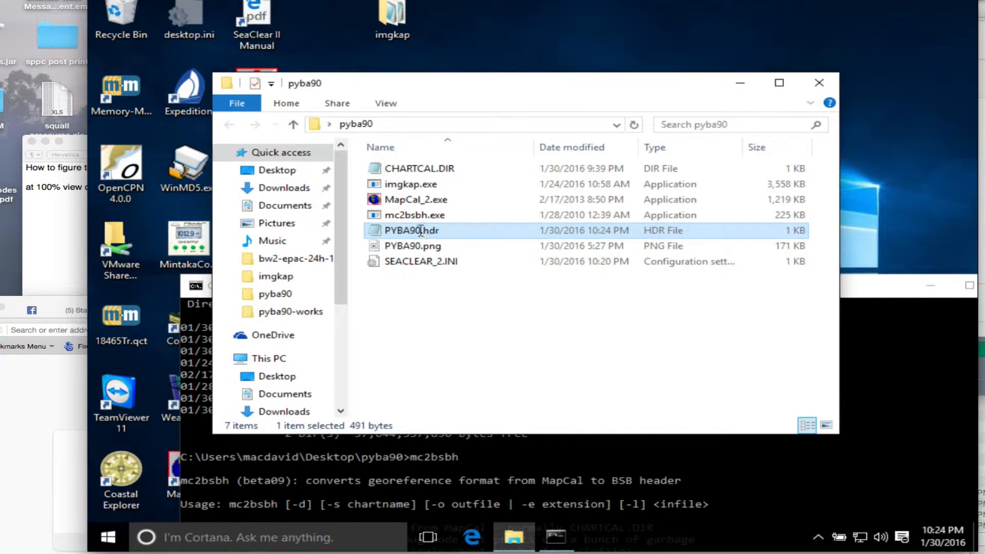
left_click(411, 230)
type("_")
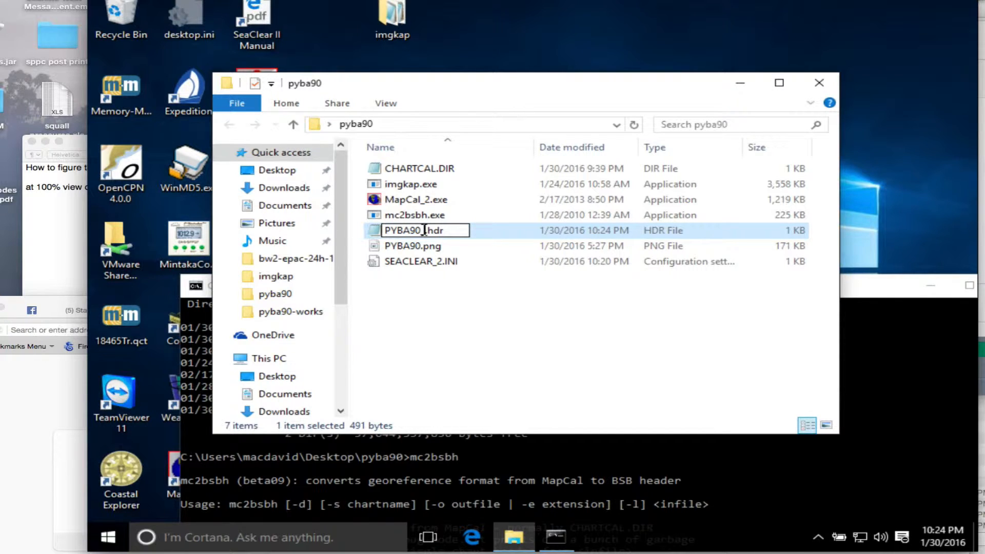
type(".hdr")
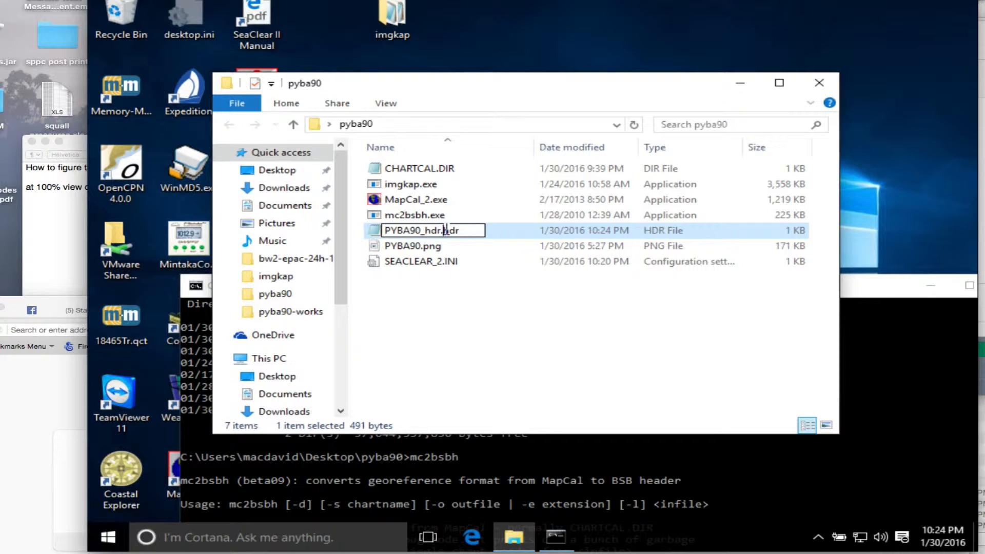
type("ka")
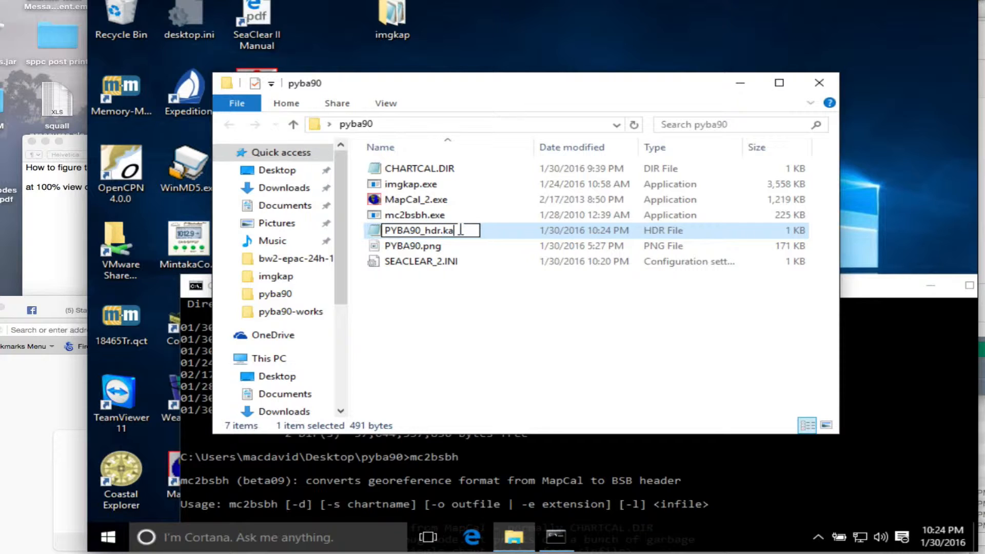
key("enter")
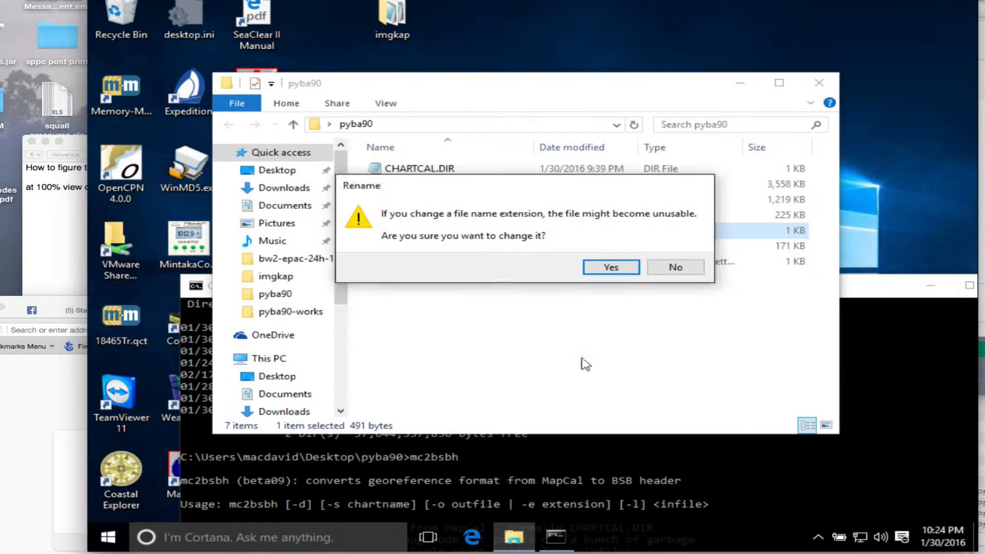
left_click(609, 267)
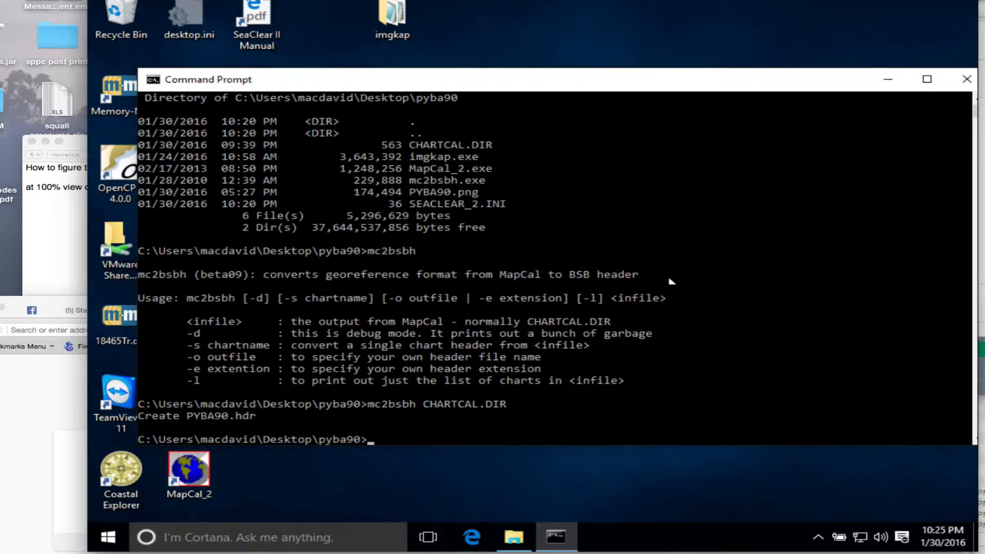
mouse_move(419, 164)
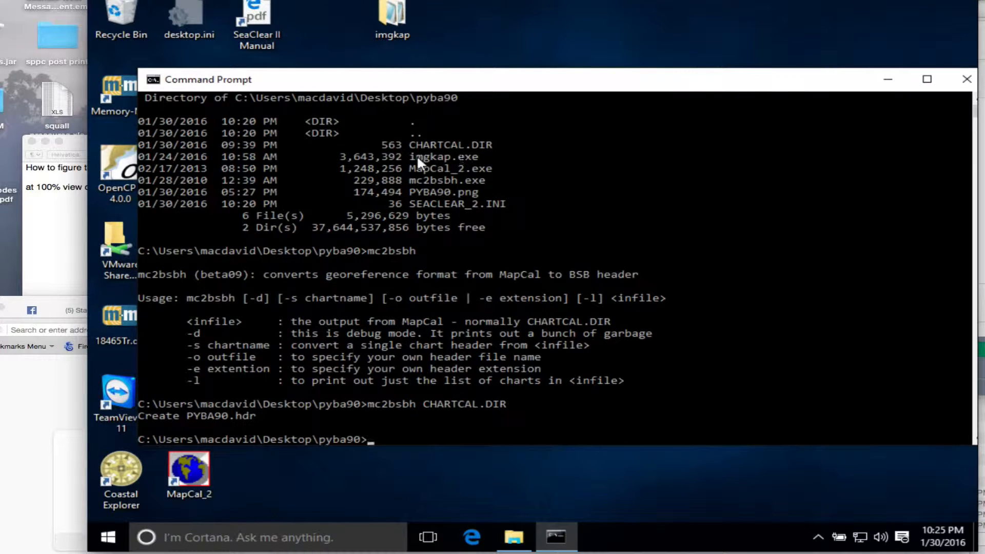
mouse_move(383, 453)
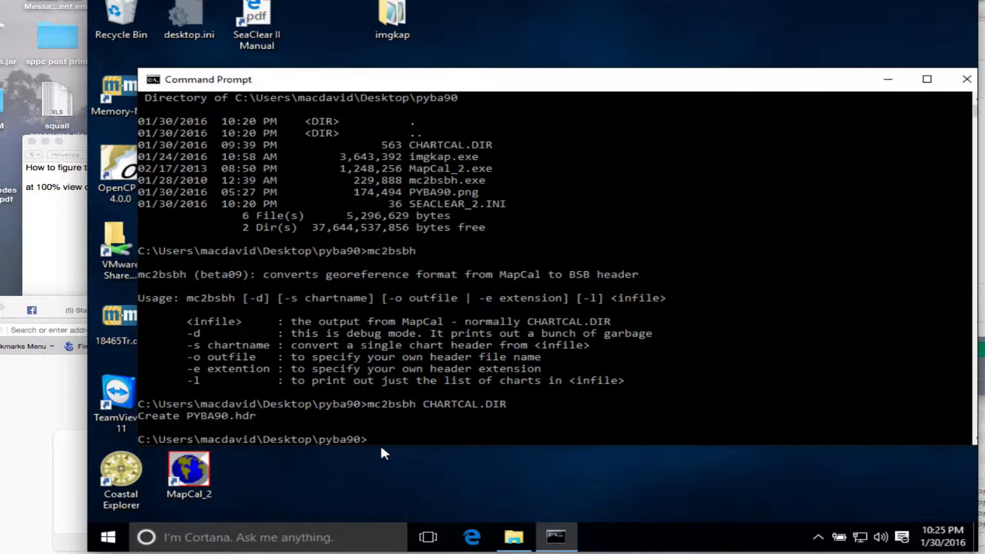
- Run imgkap pyba90.png pyba90_hdr.kap to produce the pyba90.kap chart file
type("img")
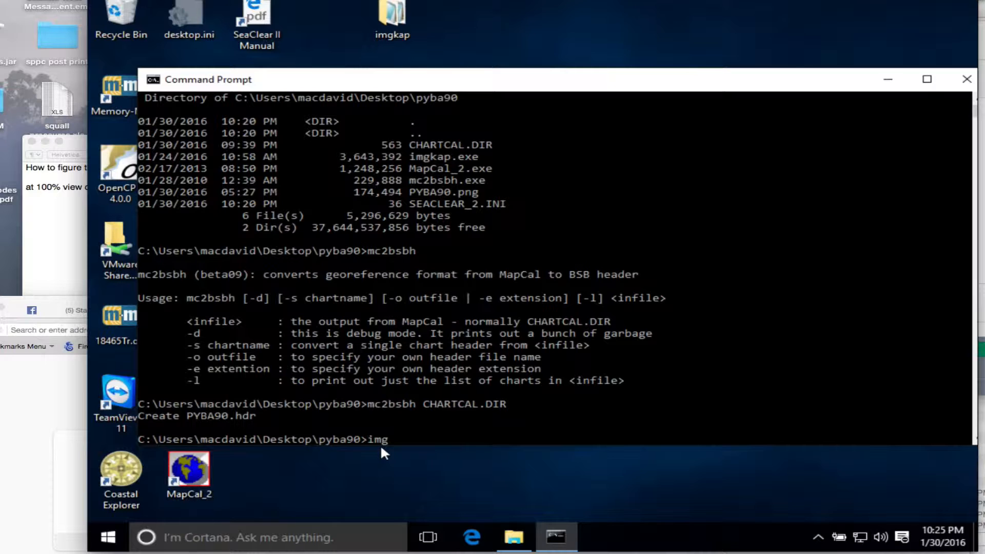
type("kap.exe")
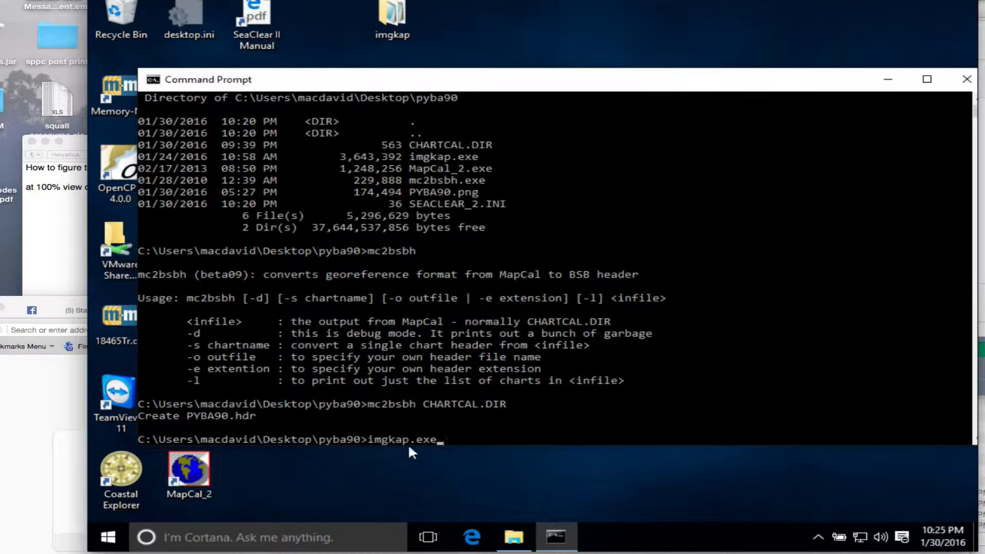
key("BackSpace")
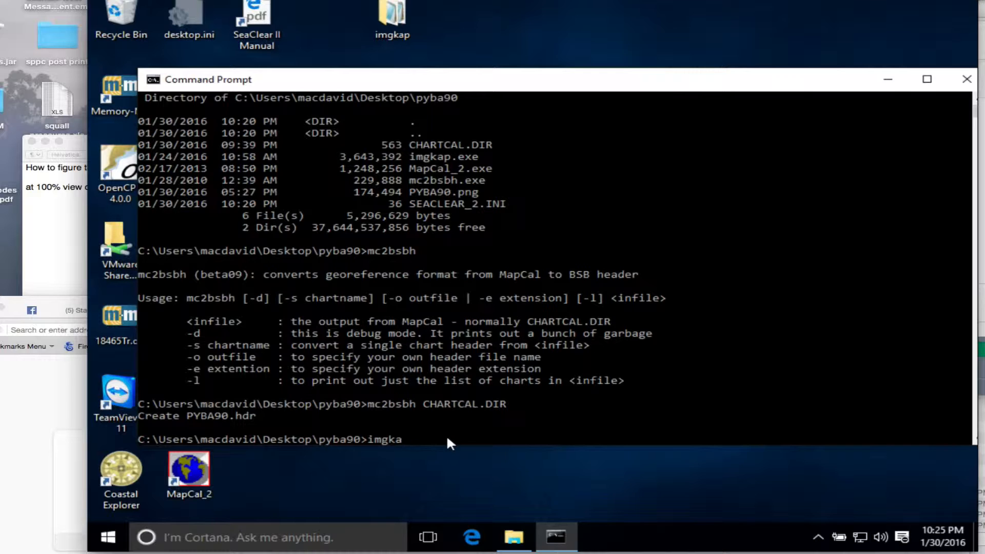
type("p")
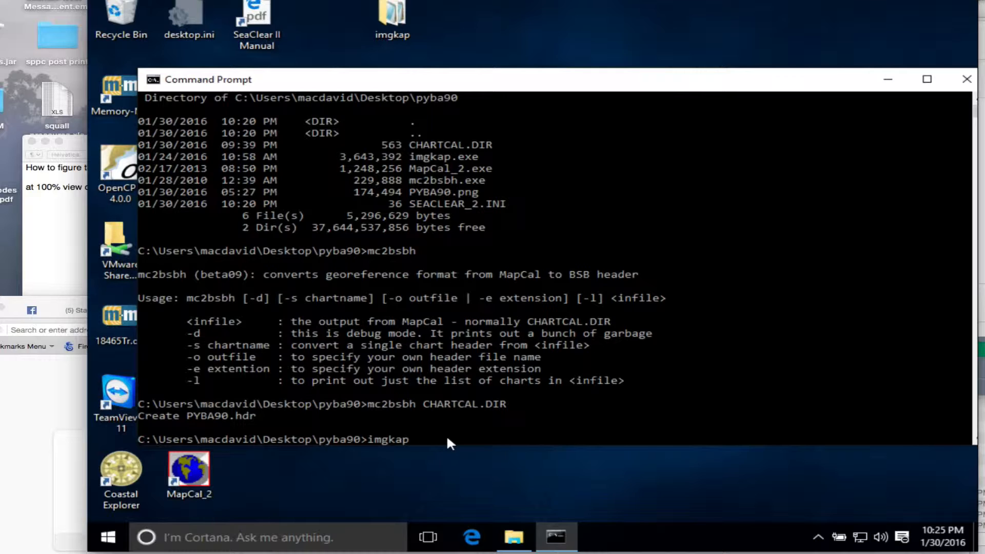
type("pyb")
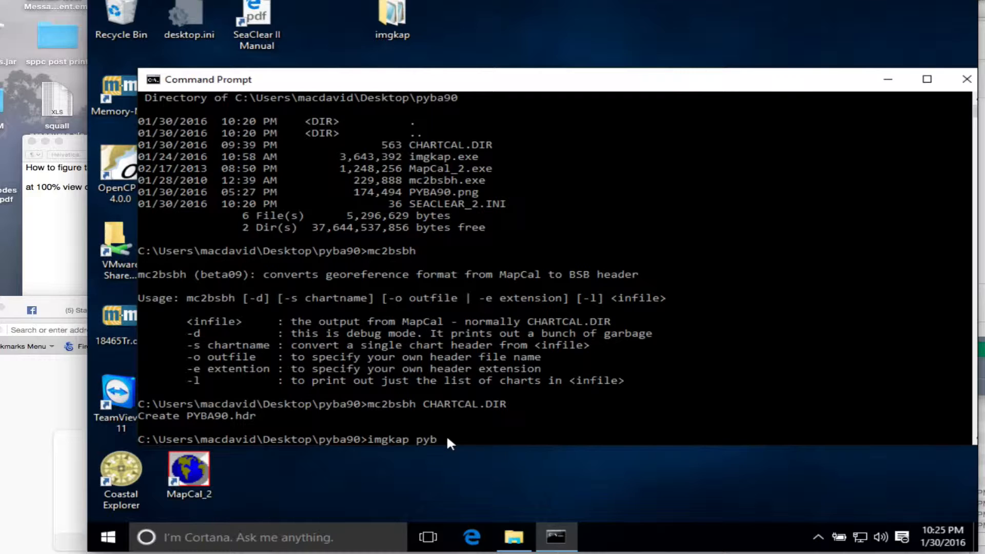
type("a90")
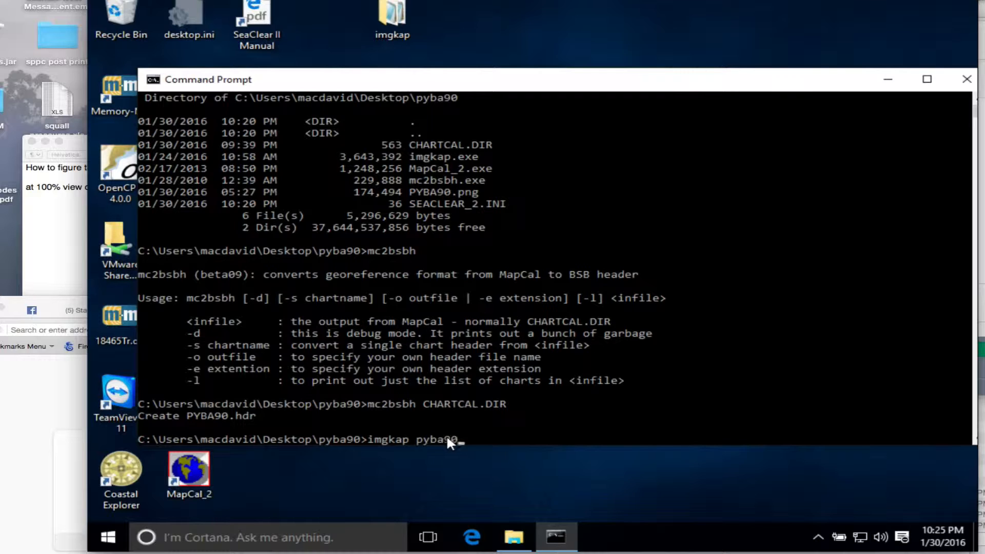
type(".pn")
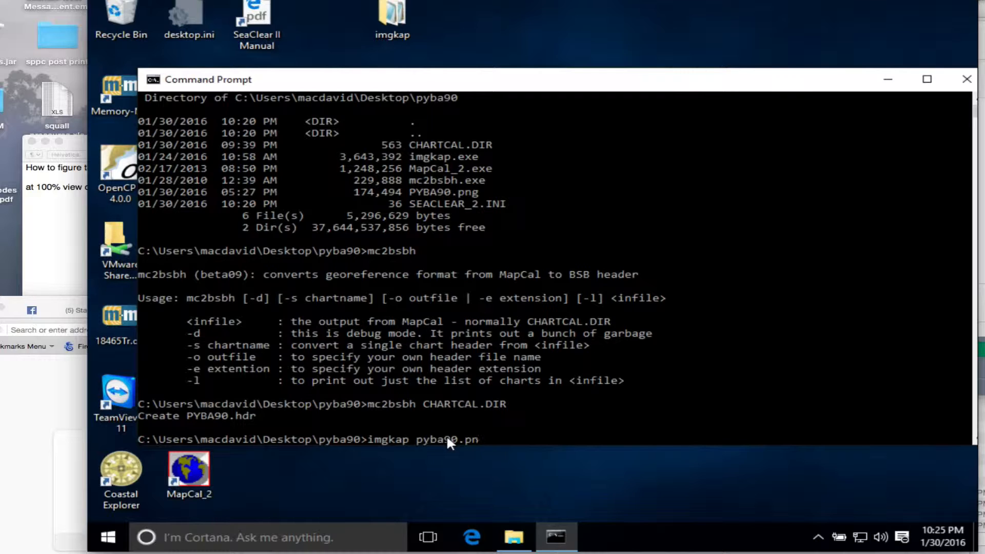
type("g")
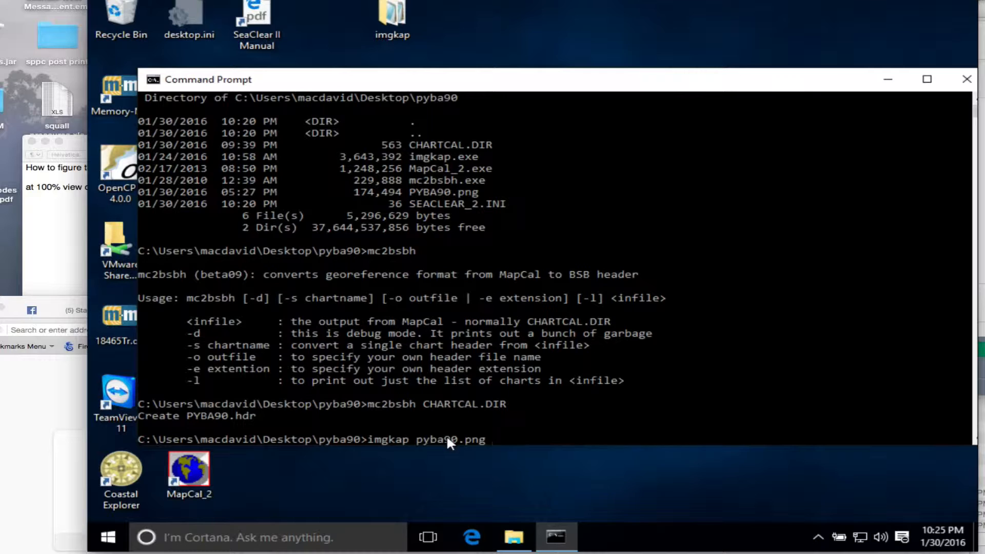
type("pyba90")
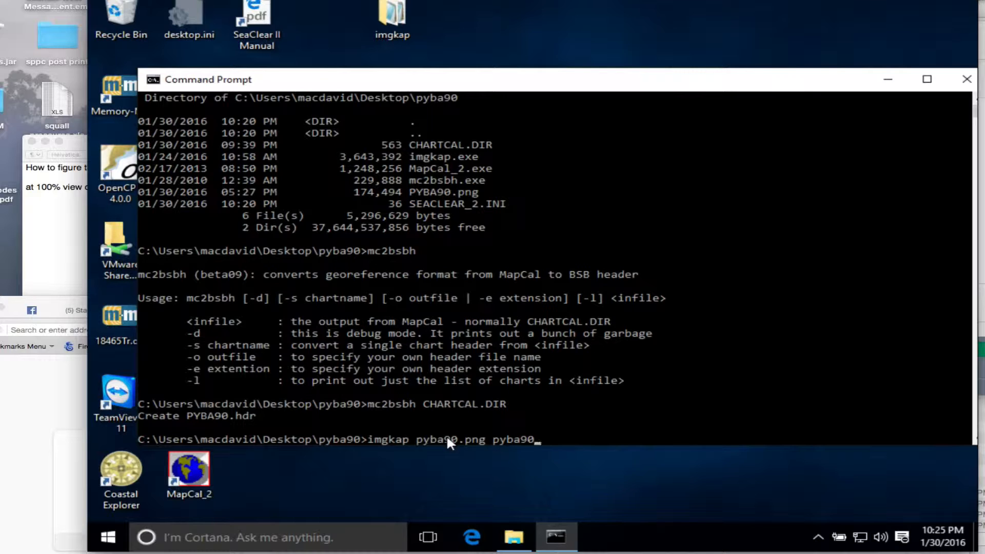
type("_h")
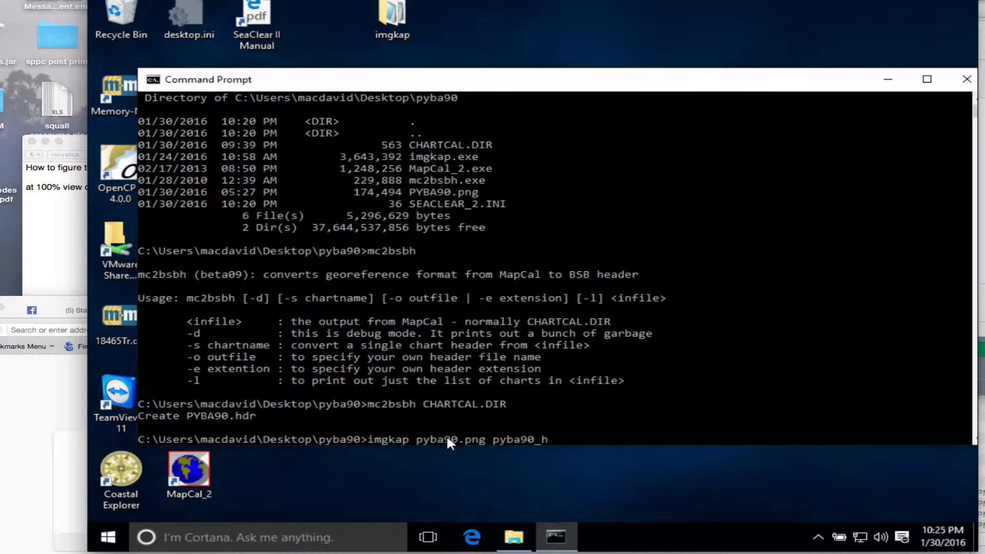
type("dr.")
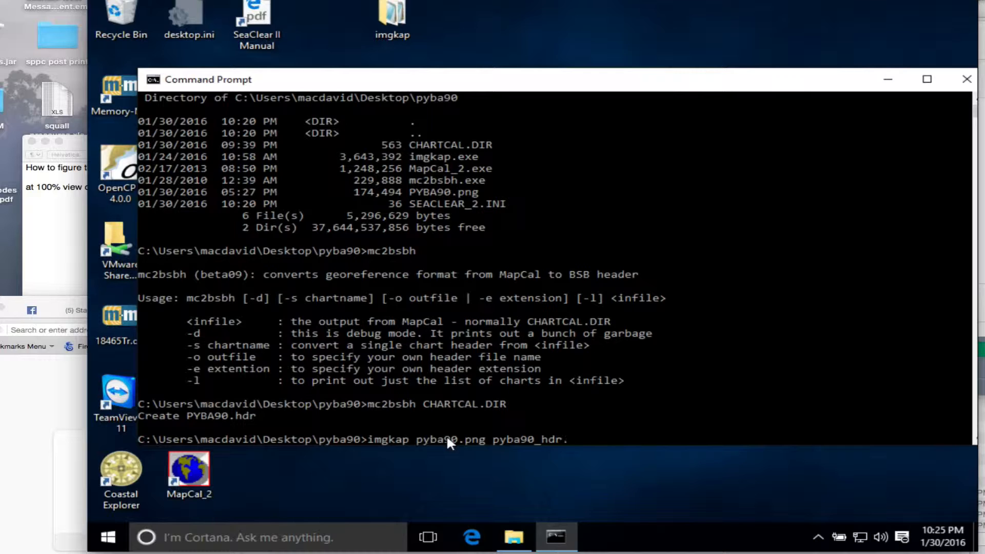
type("kap")
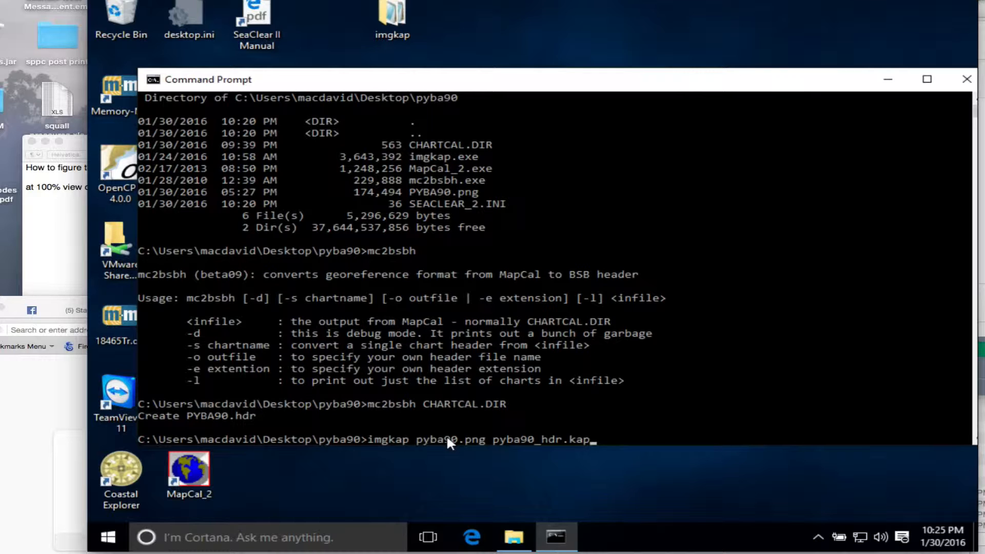
key("enter")
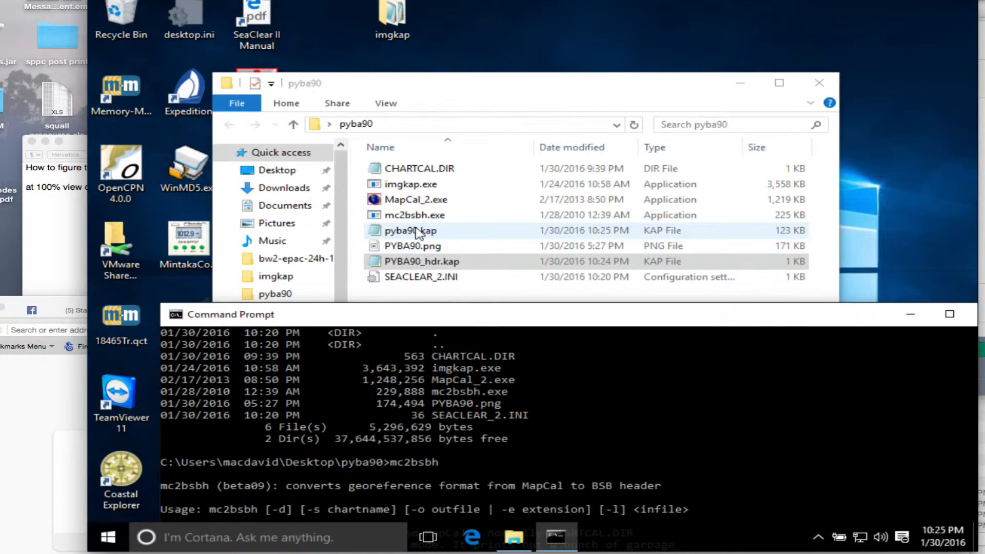
- Select the new pyba90.kap file in the folder and view it as a chart
left_click(410, 230)
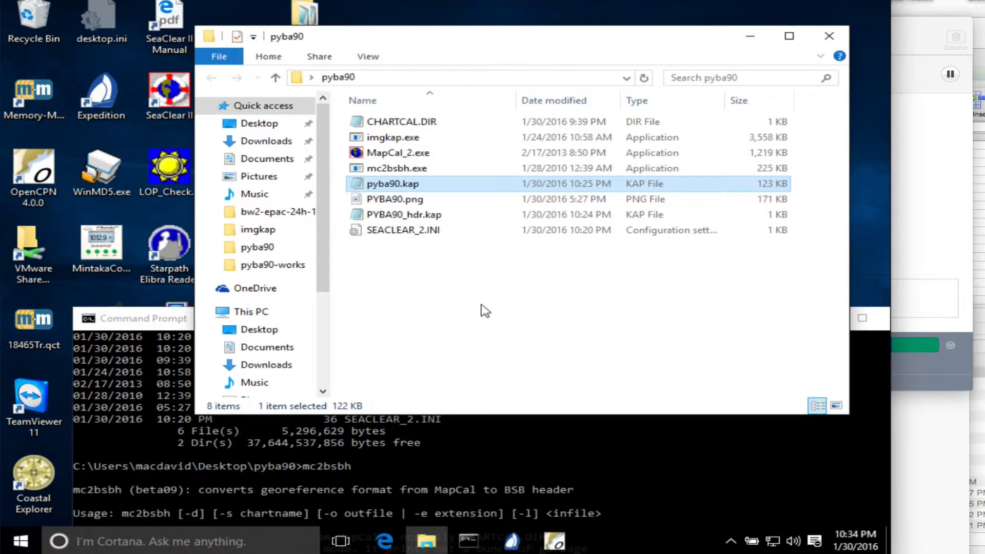
left_click(32, 176)
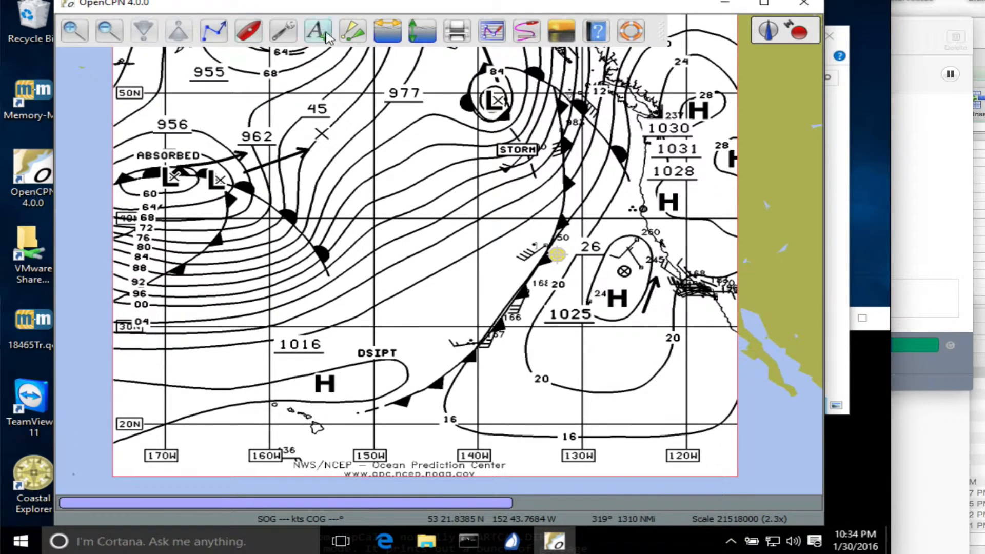
left_click(282, 30)
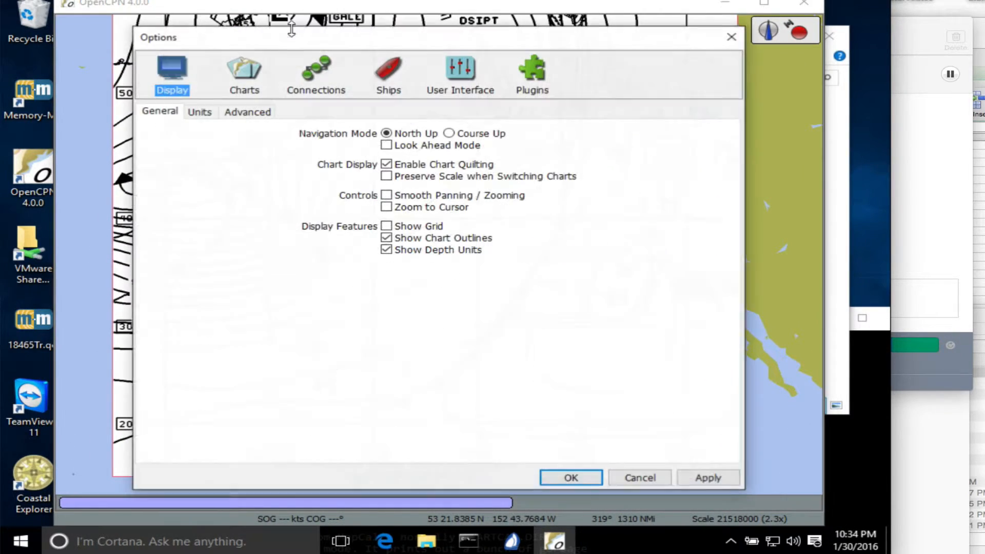
left_click(244, 72)
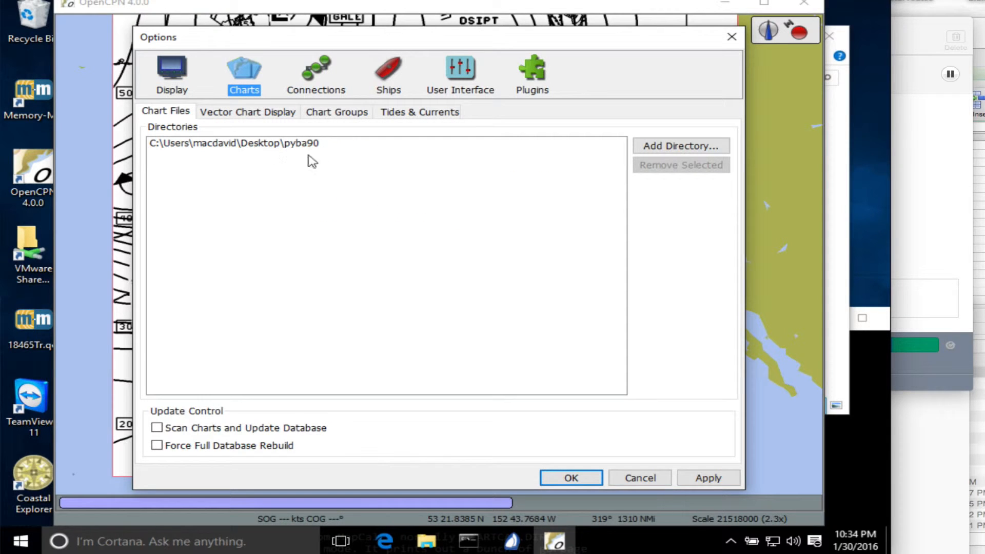
mouse_move(430, 237)
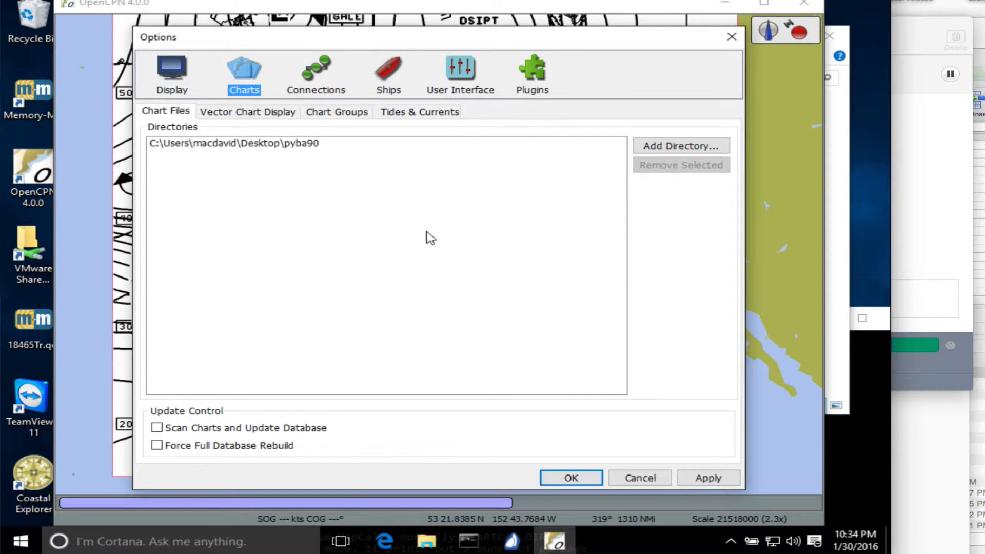
mouse_move(216, 161)
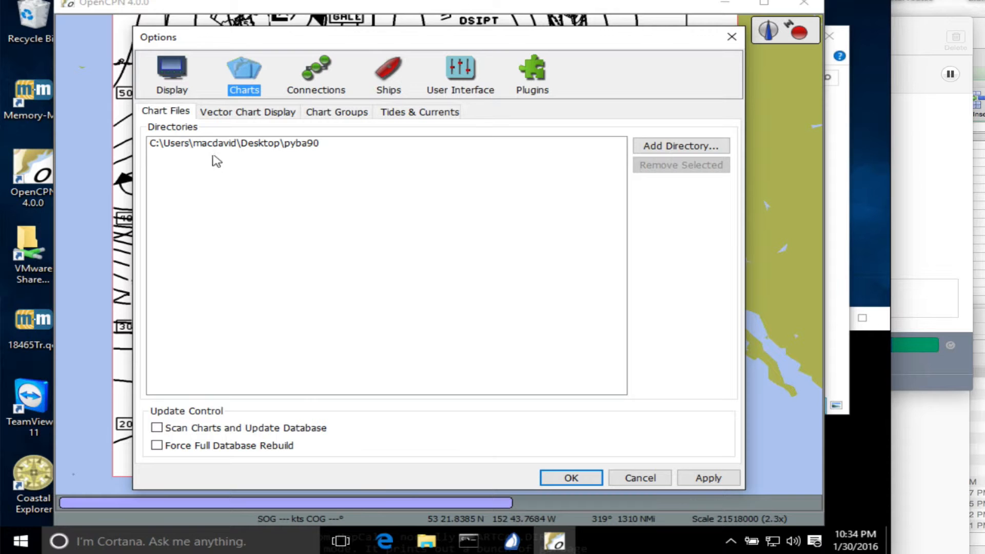
mouse_move(308, 145)
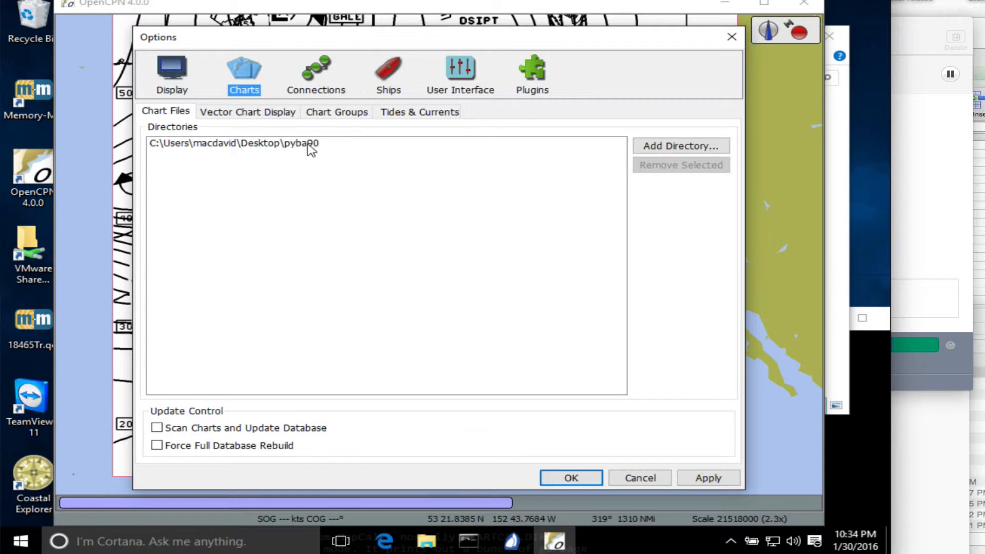
left_click(569, 477)
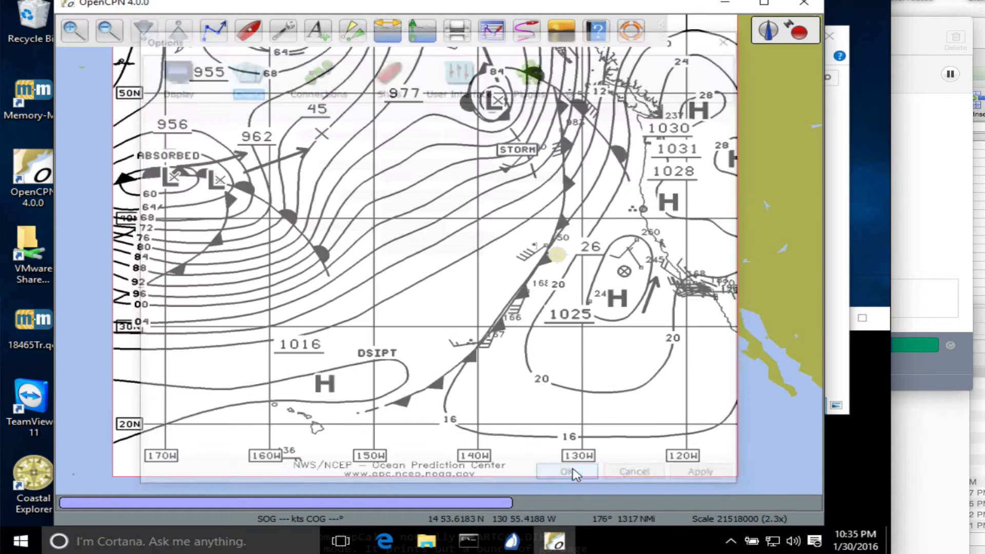
left_click(565, 471)
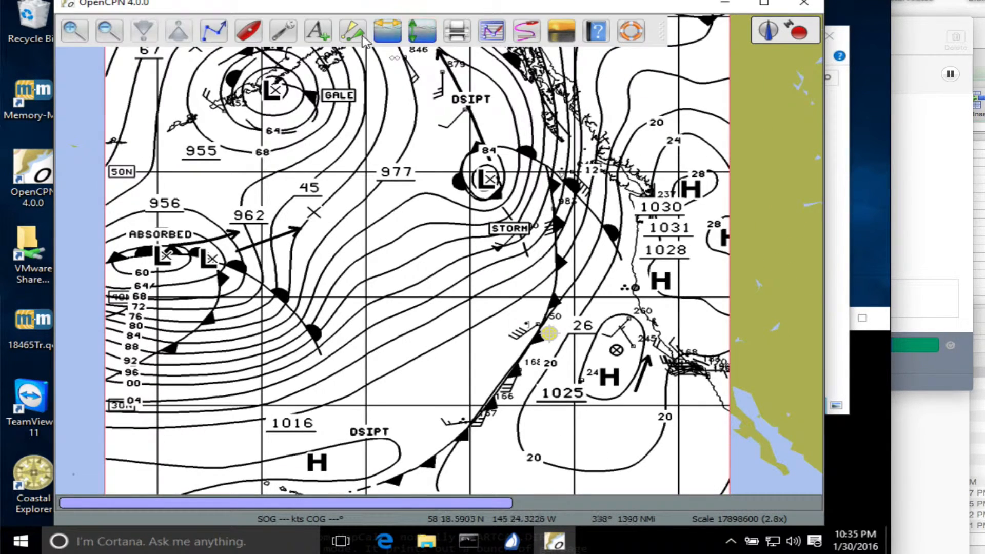
- Start a new route with the Create Route tool and place its first point west of 140W
left_click(214, 31)
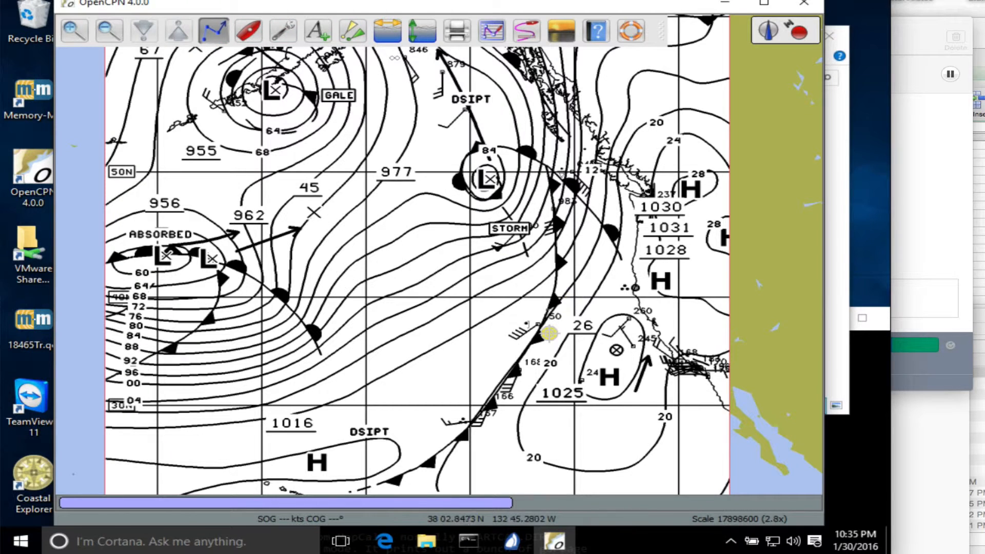
left_click(477, 270)
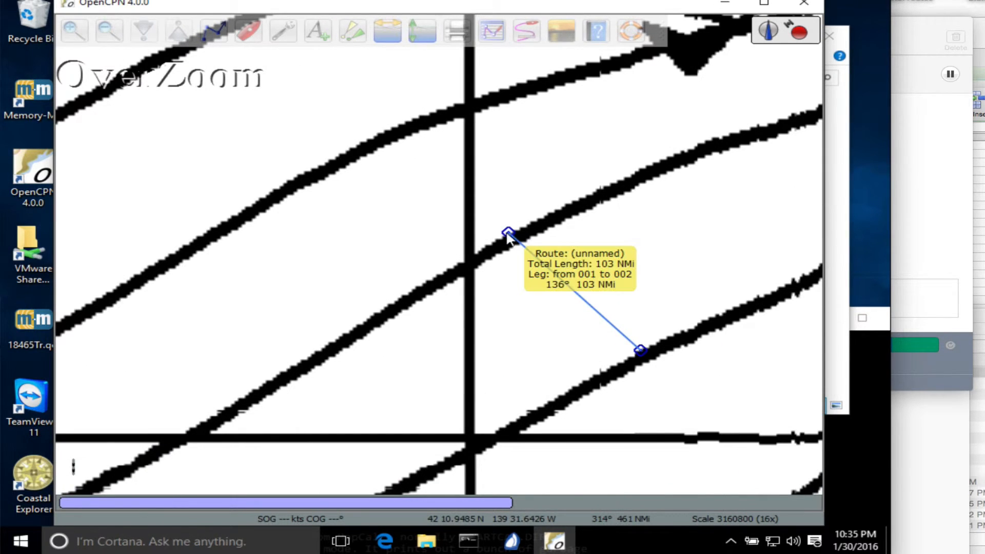
mouse_move(518, 297)
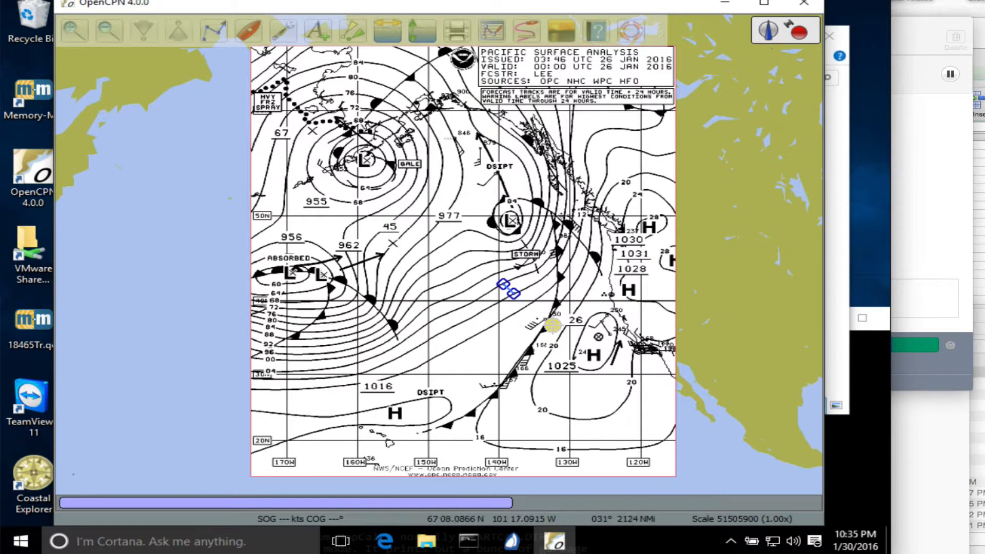
mouse_move(466, 228)
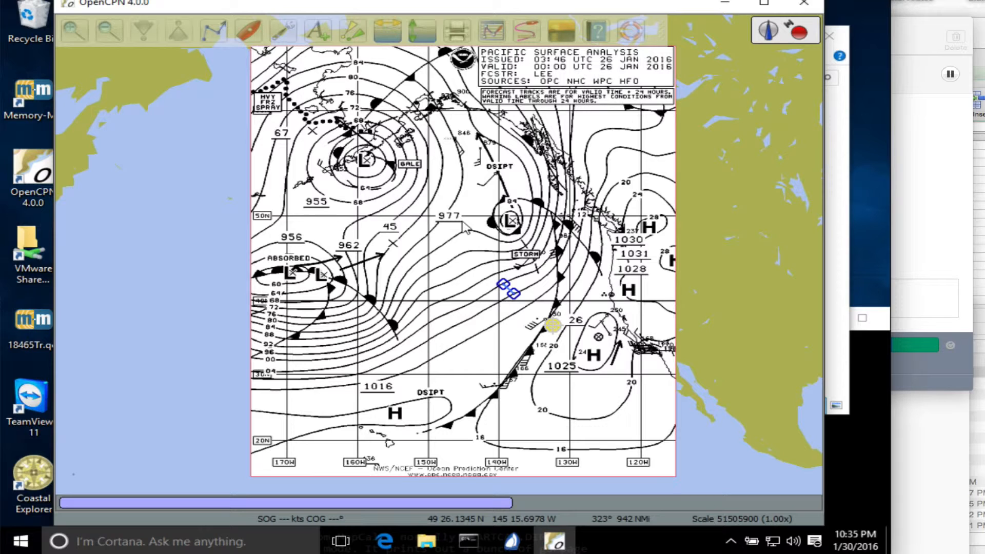
mouse_move(494, 308)
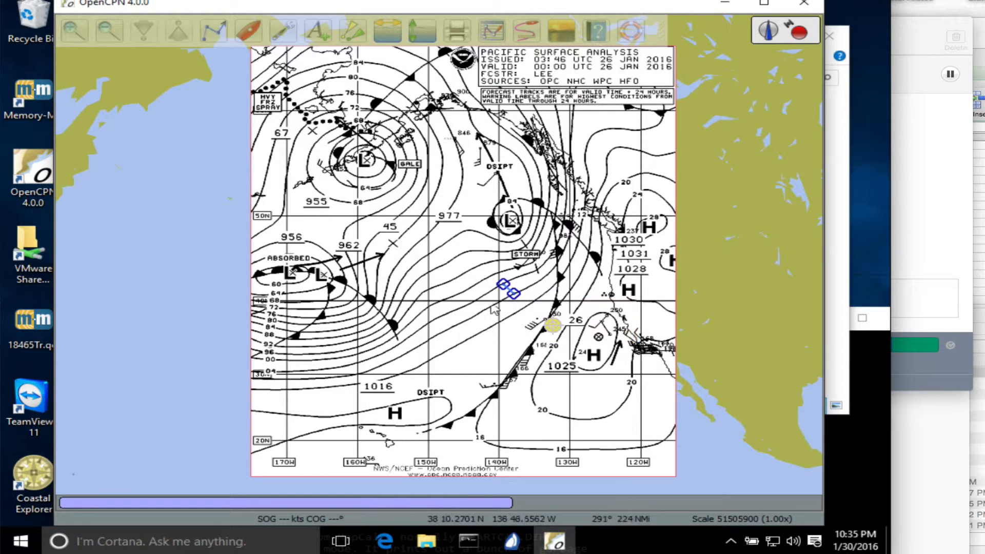
mouse_move(500, 323)
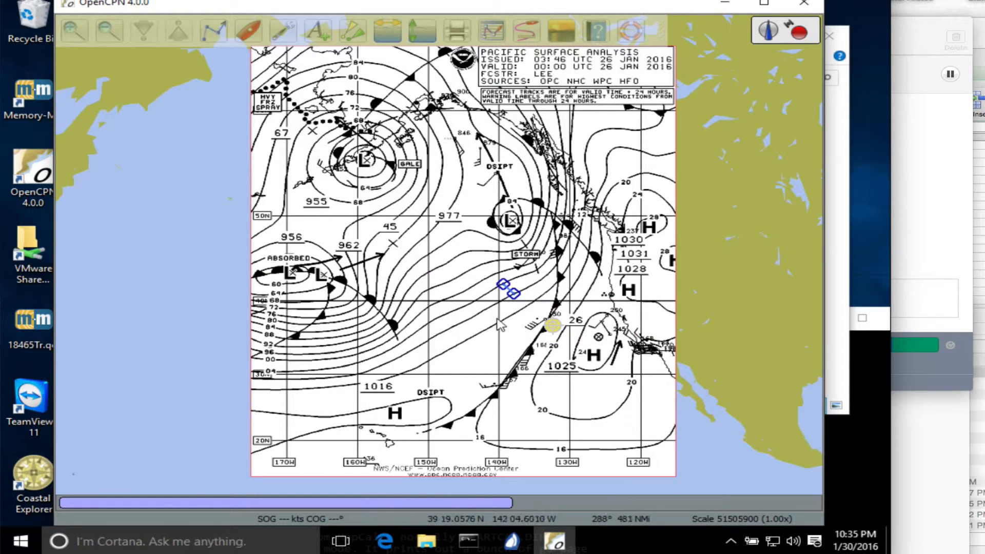
mouse_move(449, 305)
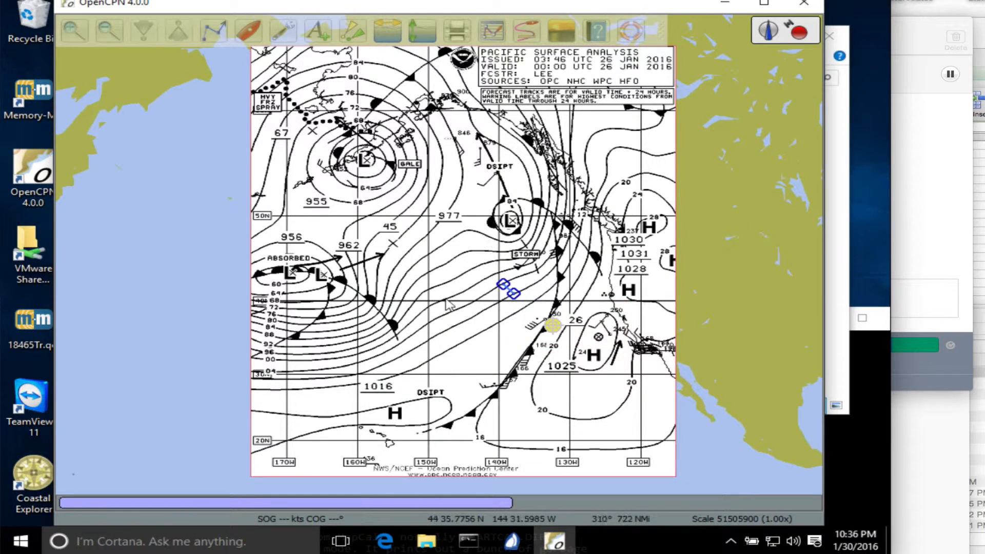
mouse_move(480, 219)
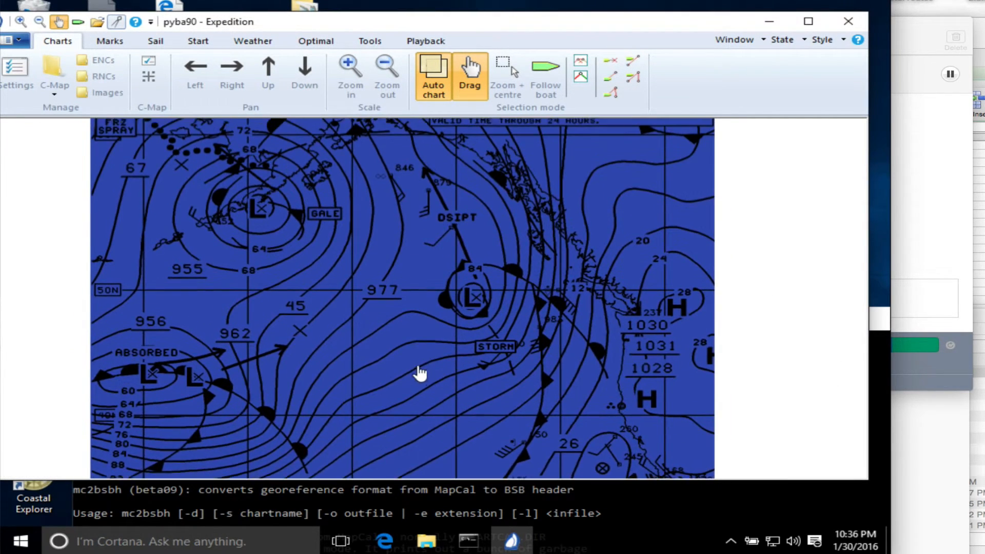
- Pan the PYBA90 chart in Drag mode to show the storm lows and fronts
left_click_drag(419, 372, 383, 322)
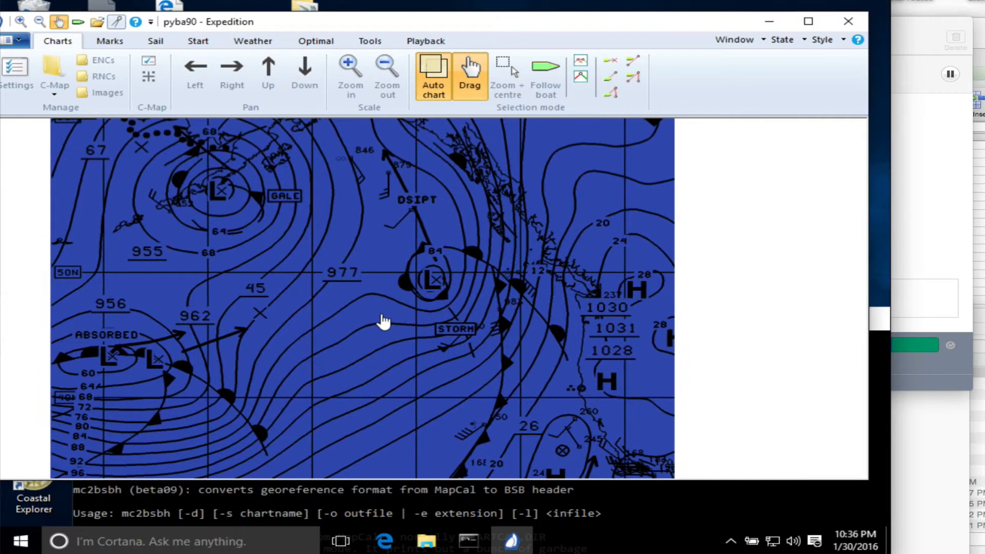